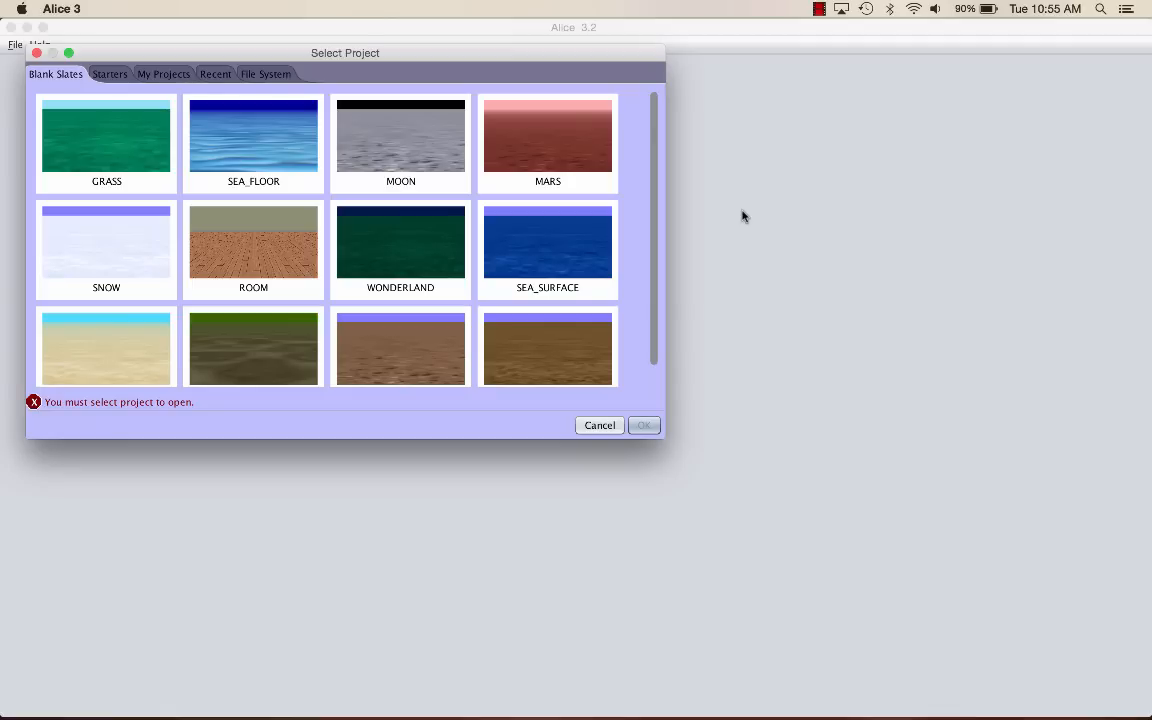
- Start a new project from the GRASS blank slate
click(106, 136)
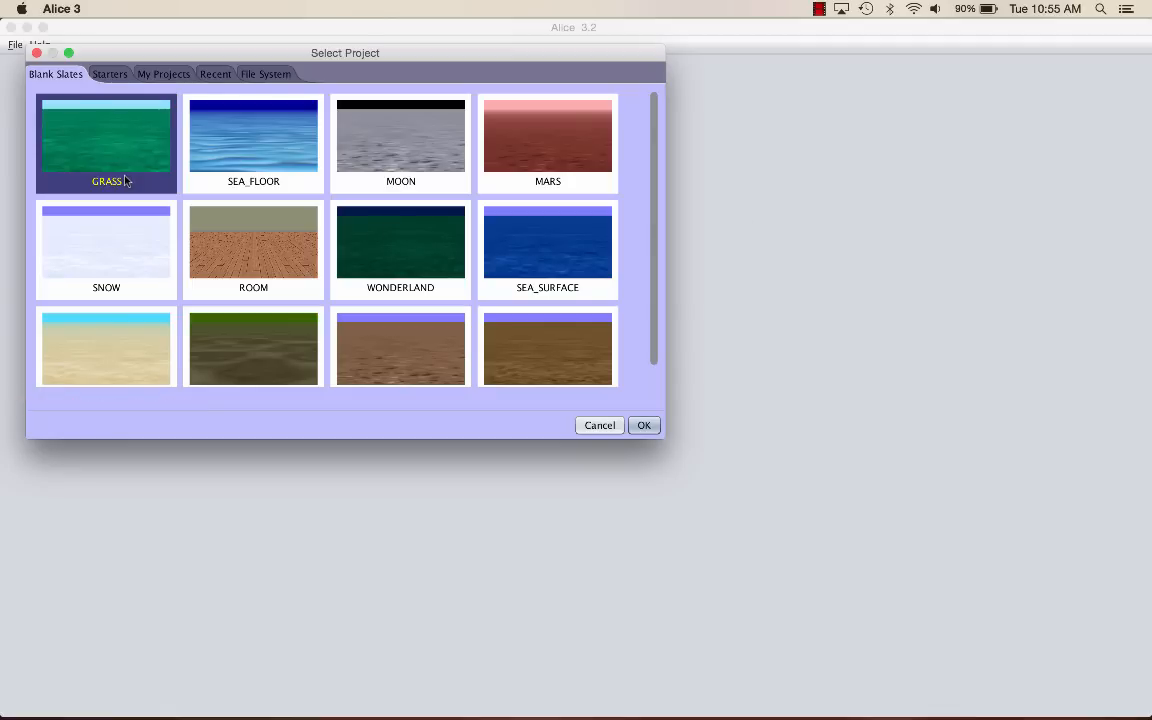
click(644, 424)
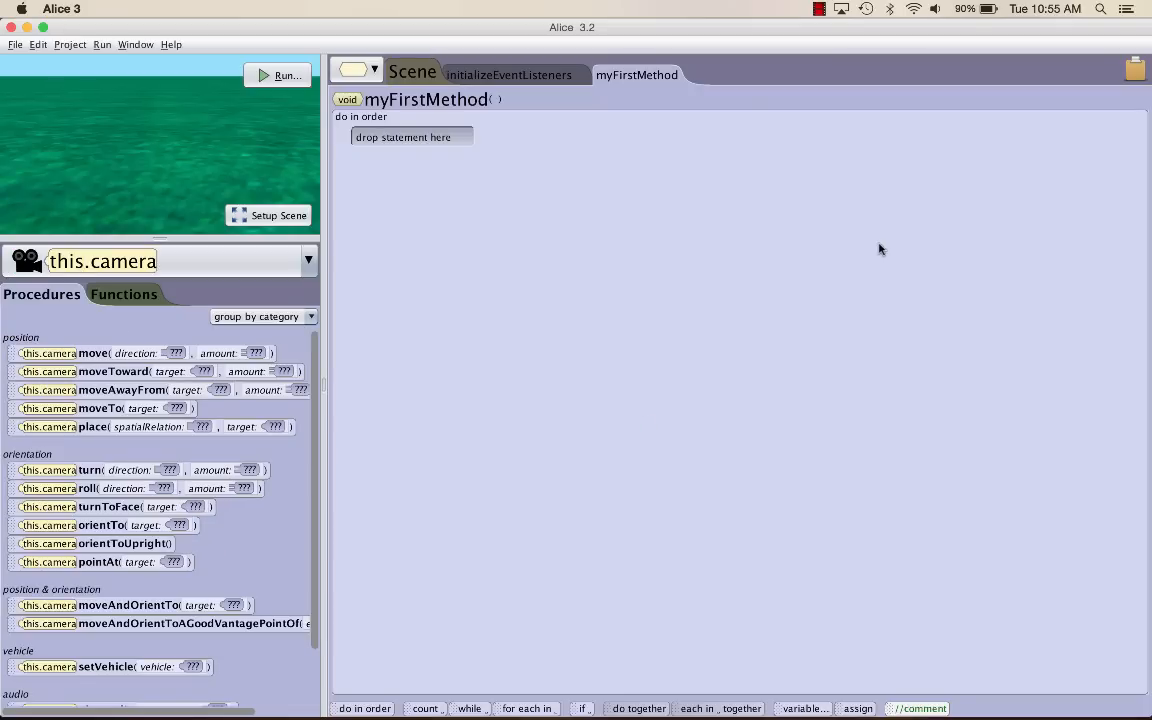
mouse_move(30, 58)
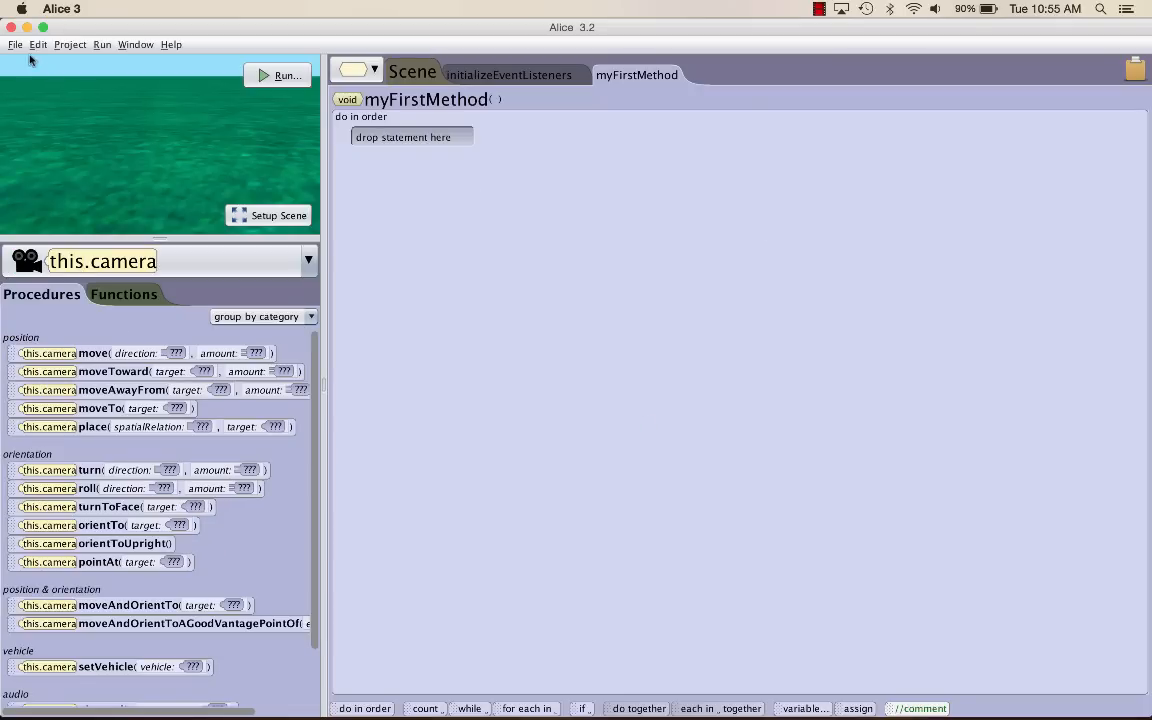
- Save the project as princessDragon in MyProjects via Save As
click(16, 44)
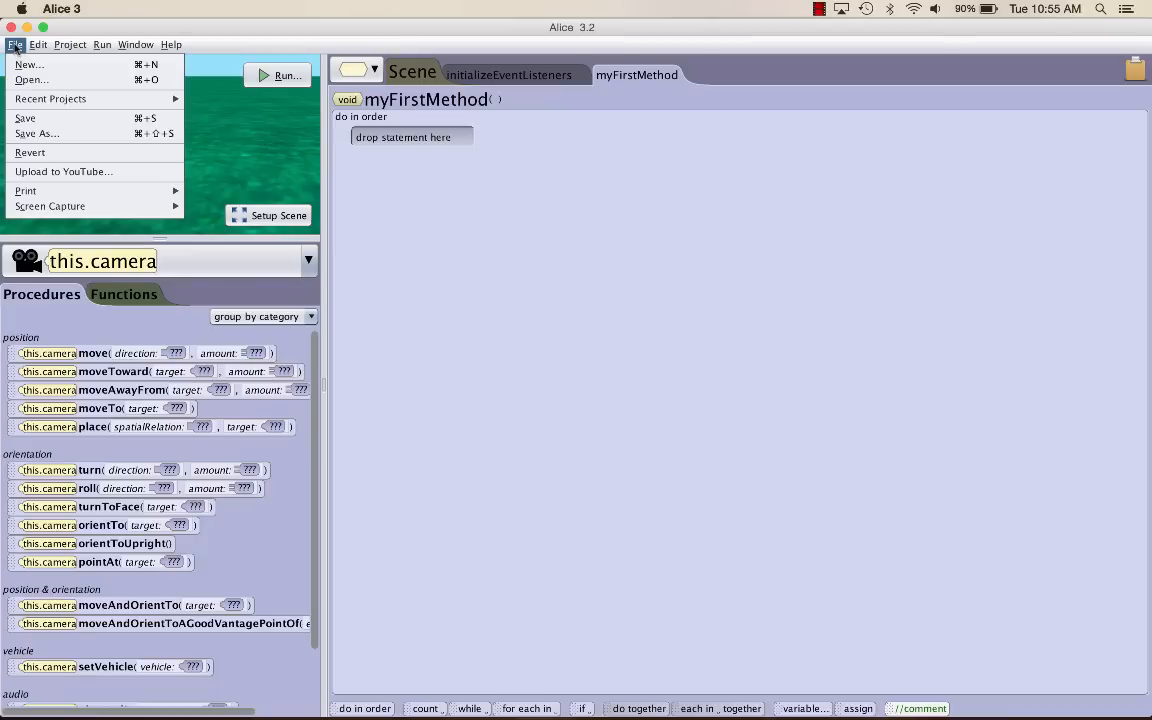
click(36, 132)
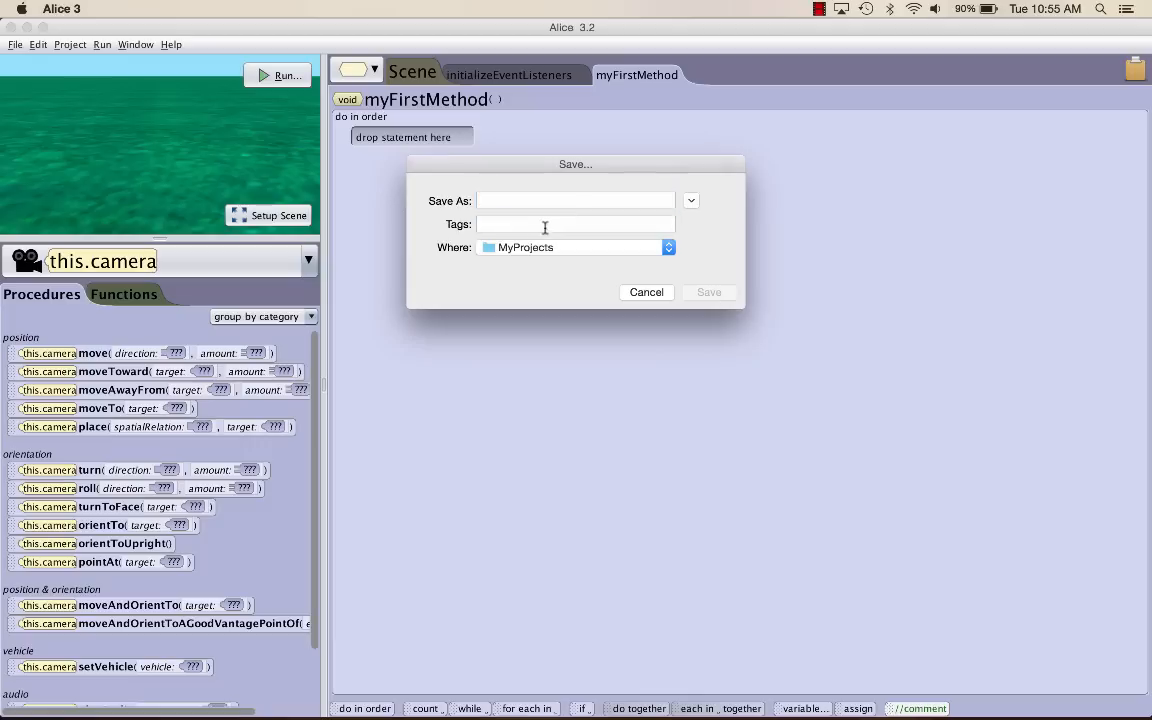
text(princessDr)
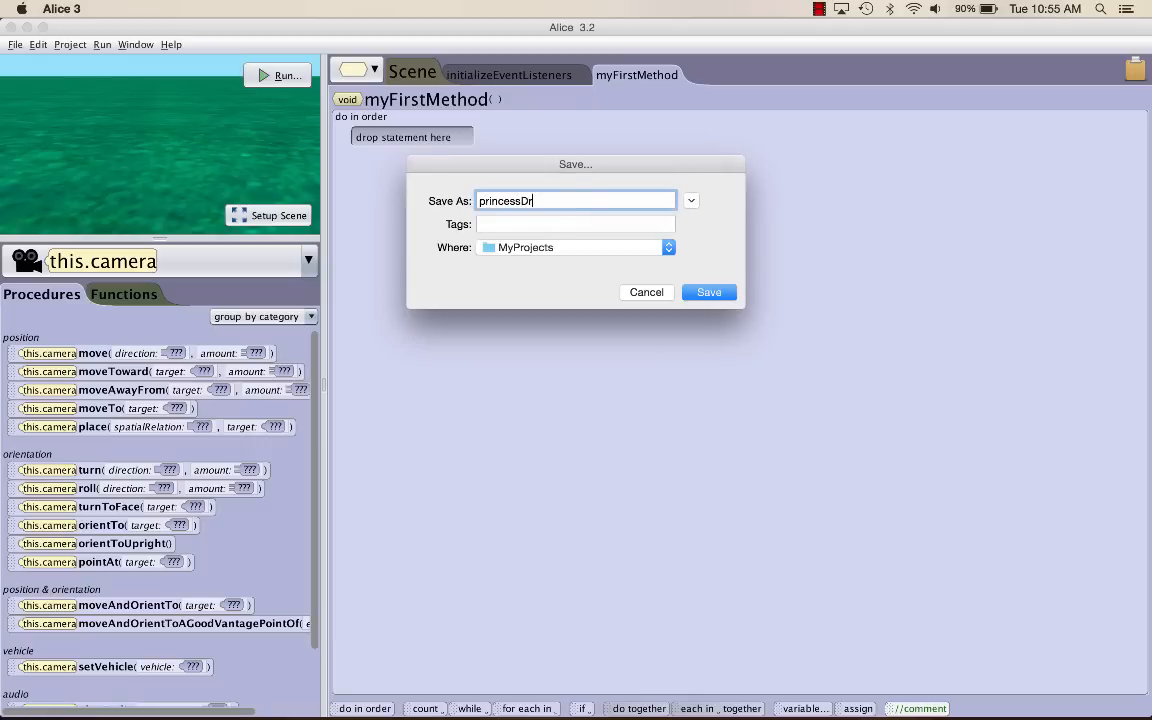
text(agon)
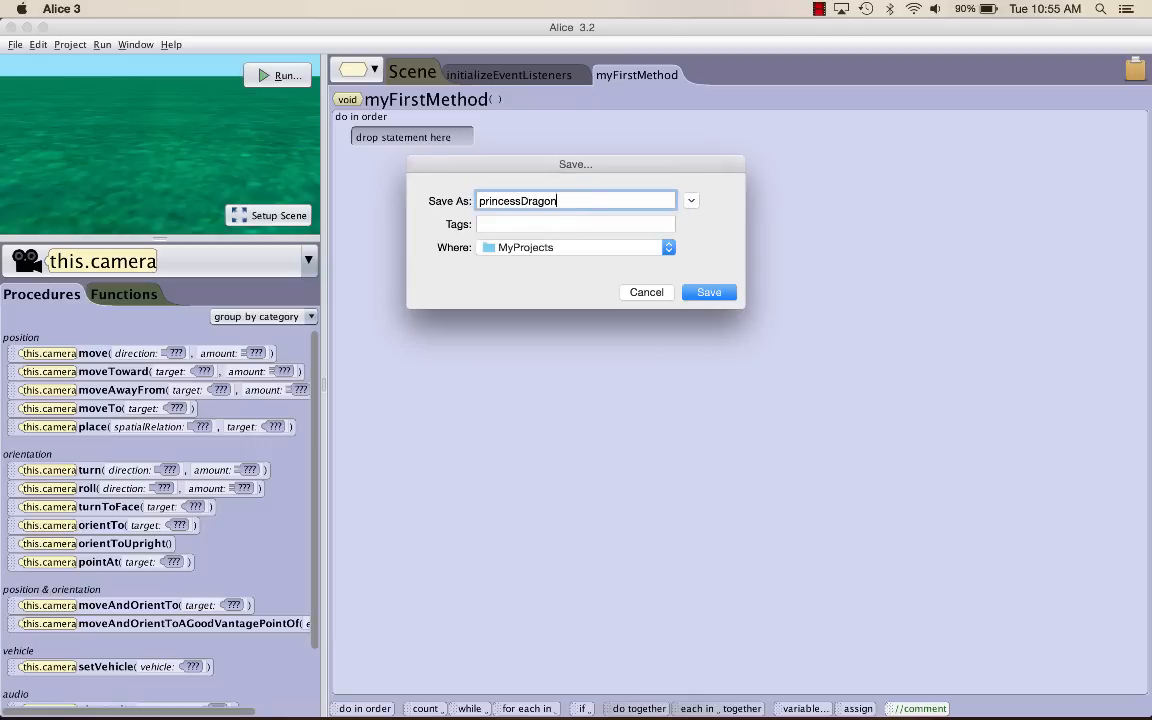
click(708, 292)
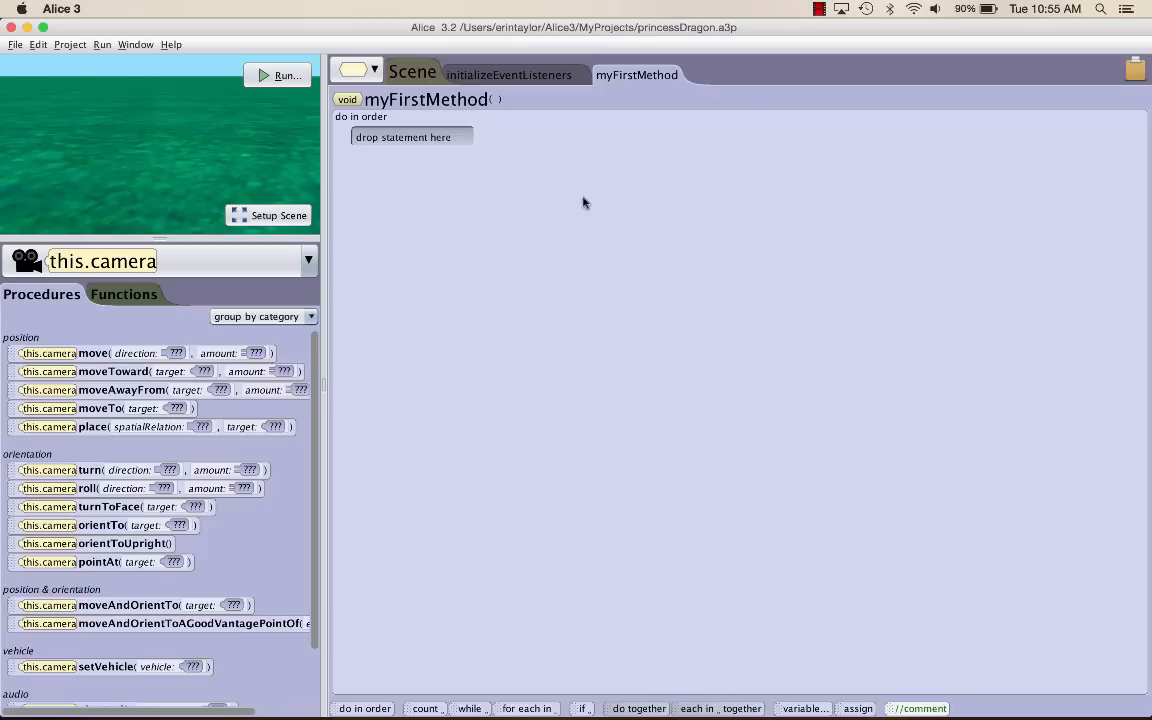
mouse_move(470, 268)
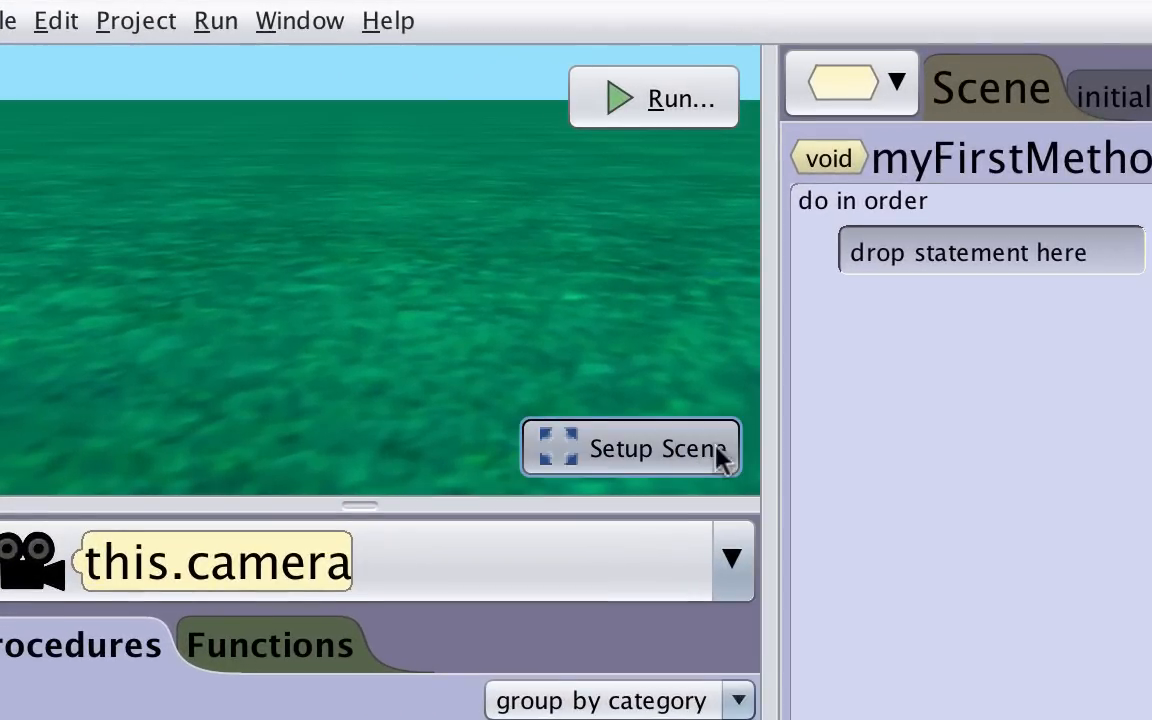
- Switch to Setup Scene and expand the camera's empty Camera Markers list
click(630, 448)
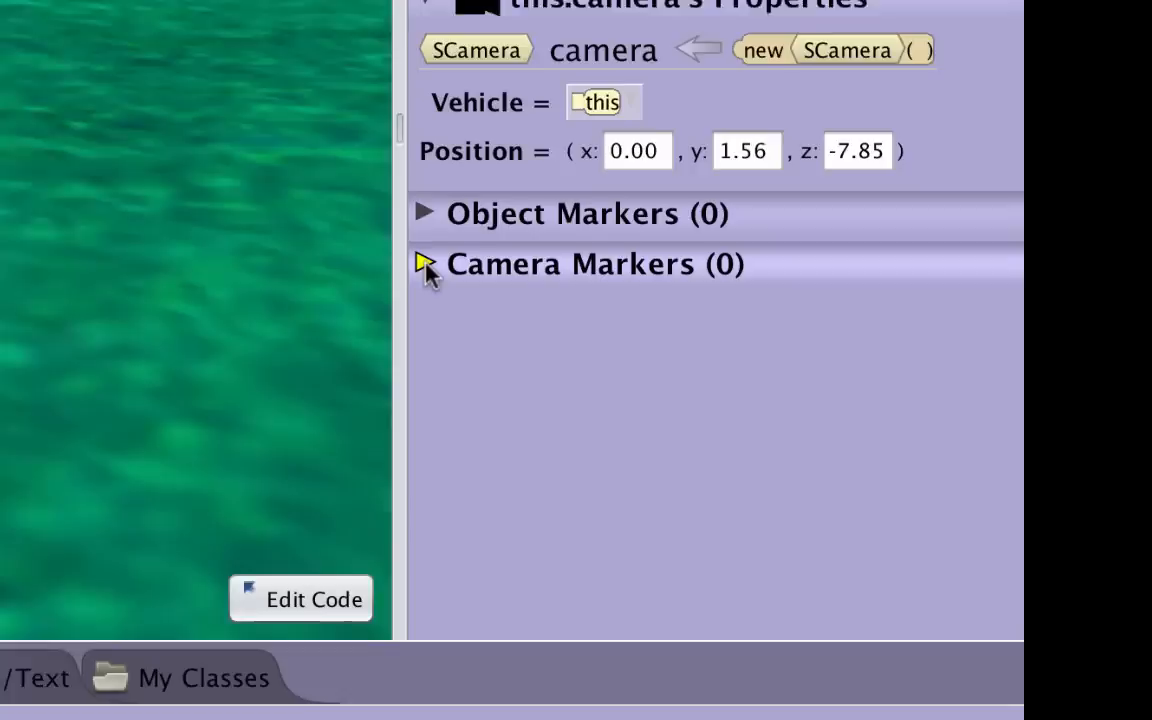
click(424, 264)
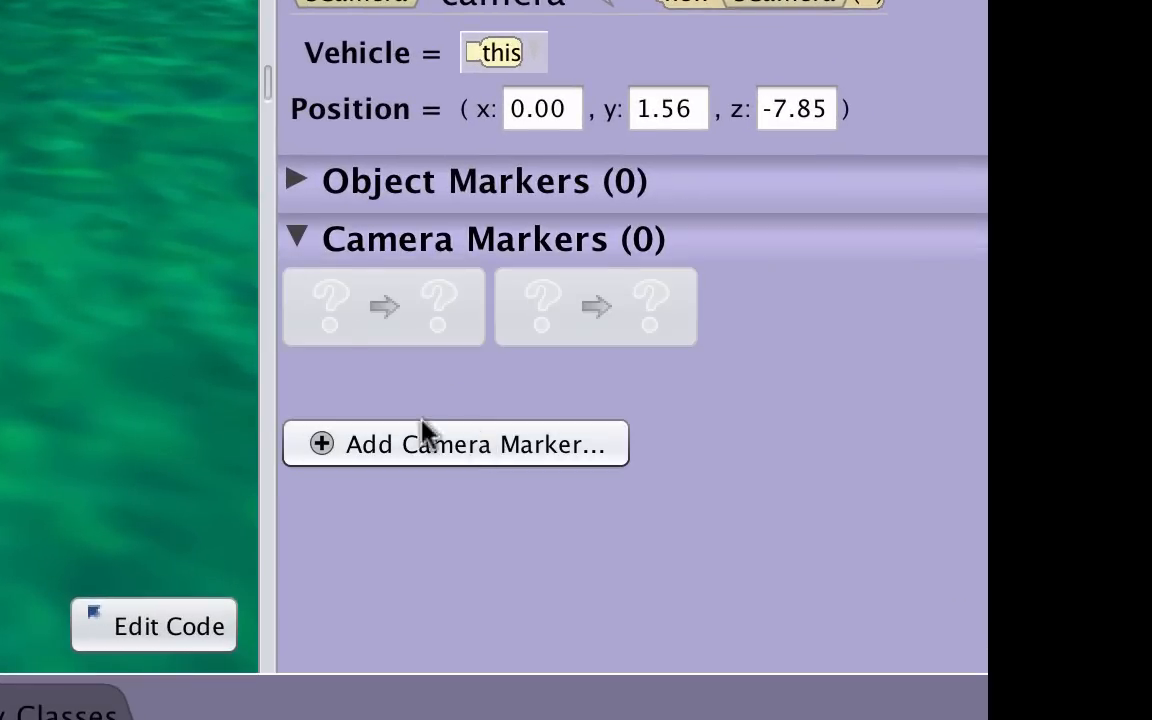
mouse_move(404, 456)
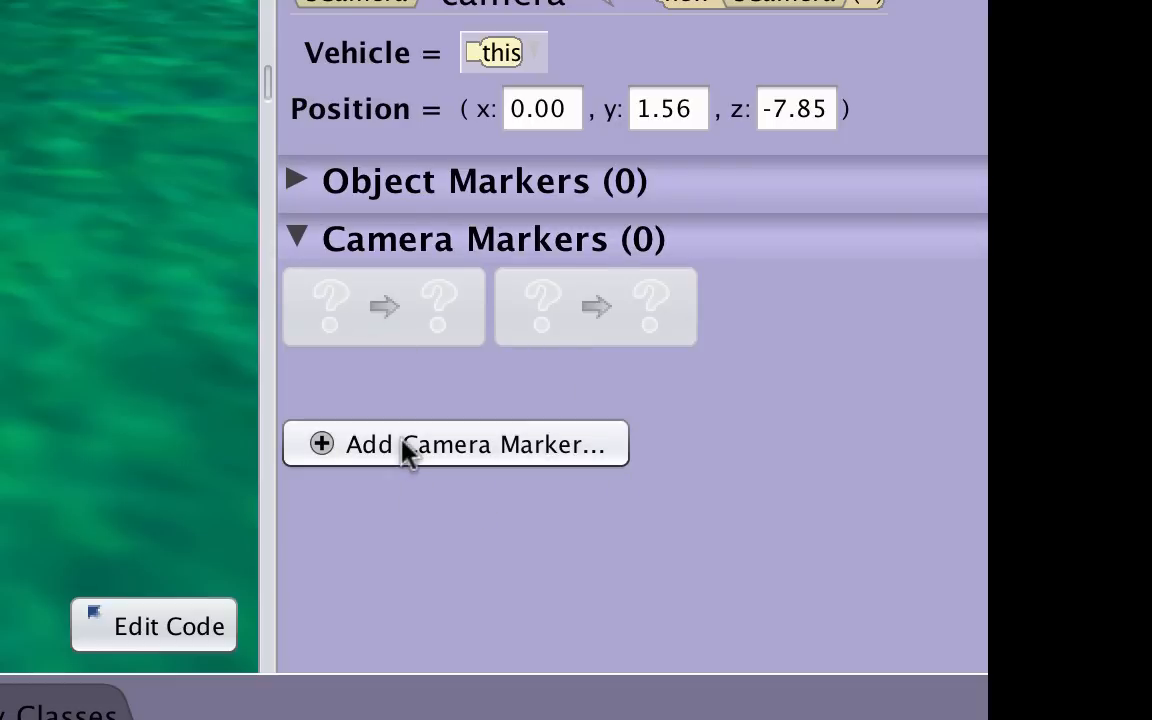
- Add a camera marker and name it originalView
click(456, 444)
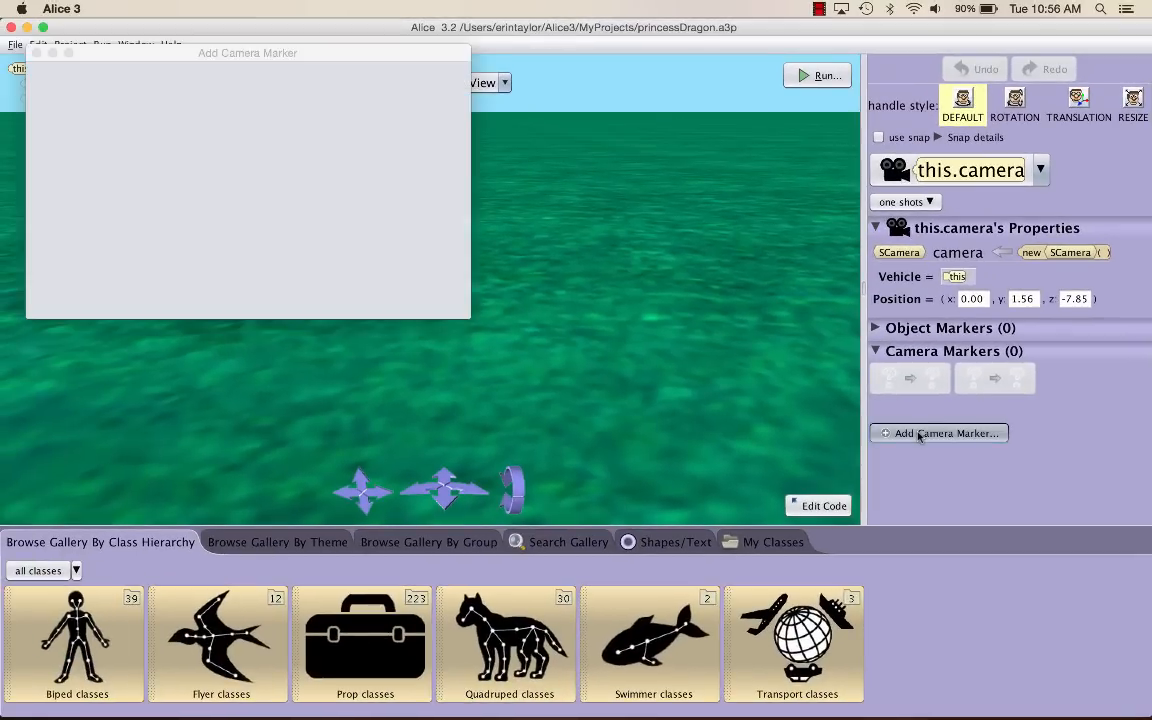
click(938, 432)
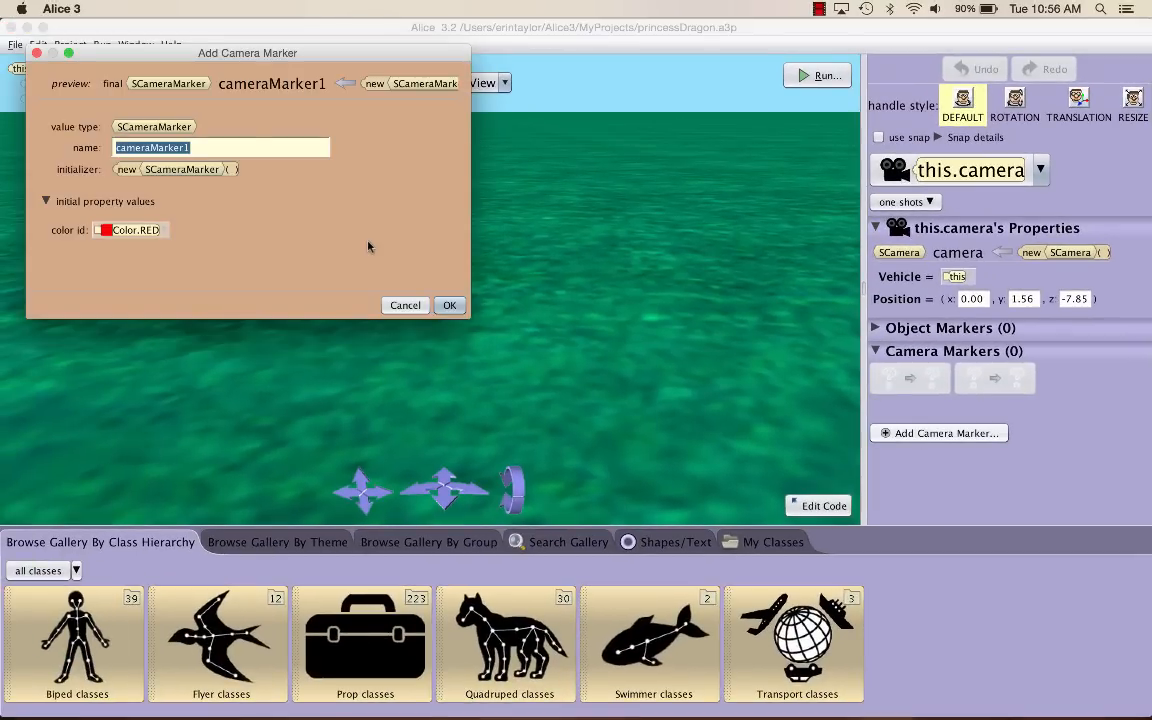
text(originalView)
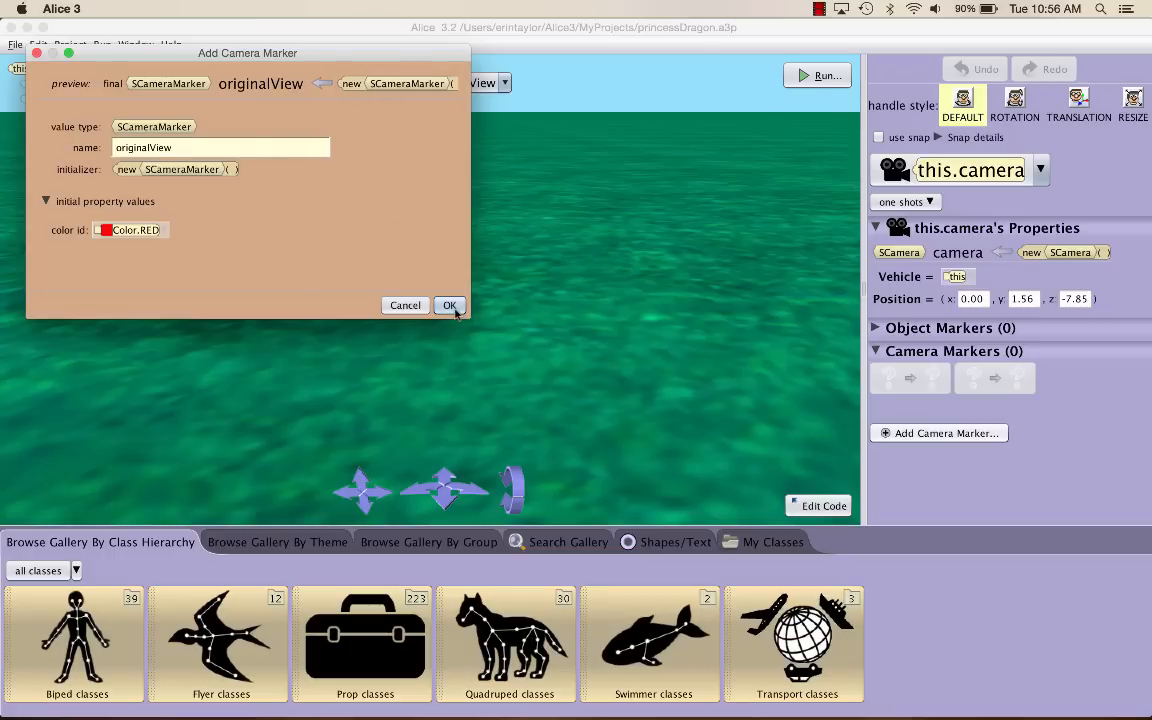
click(448, 304)
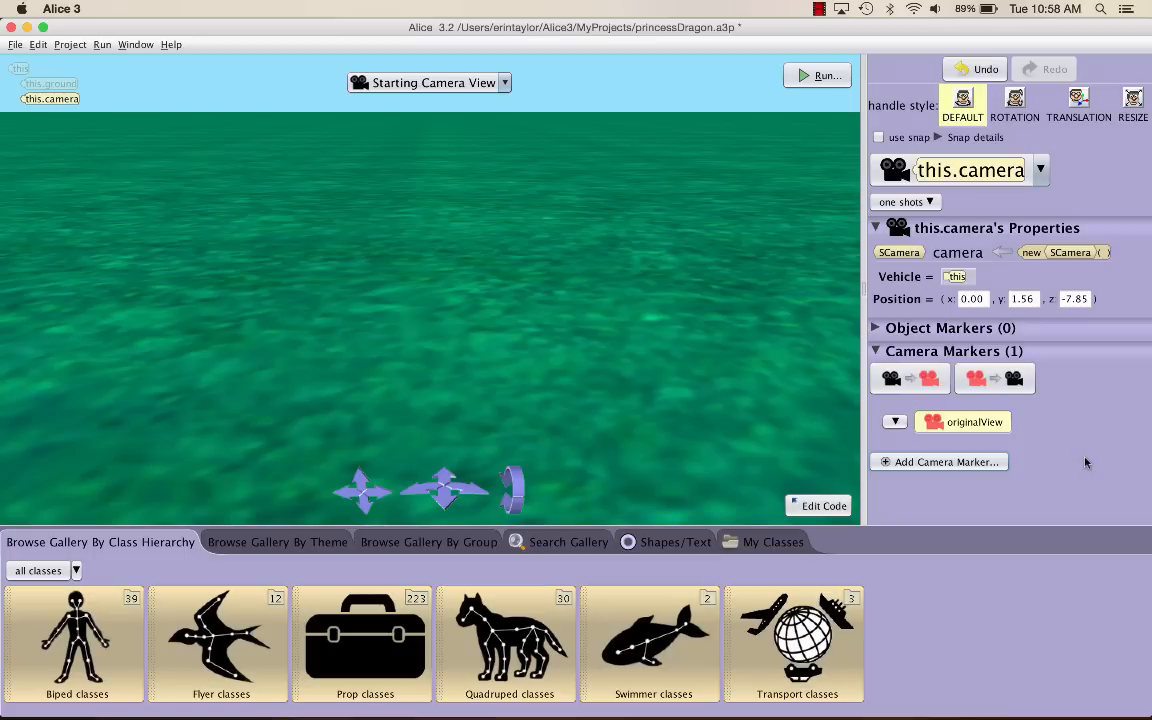
mouse_move(1056, 472)
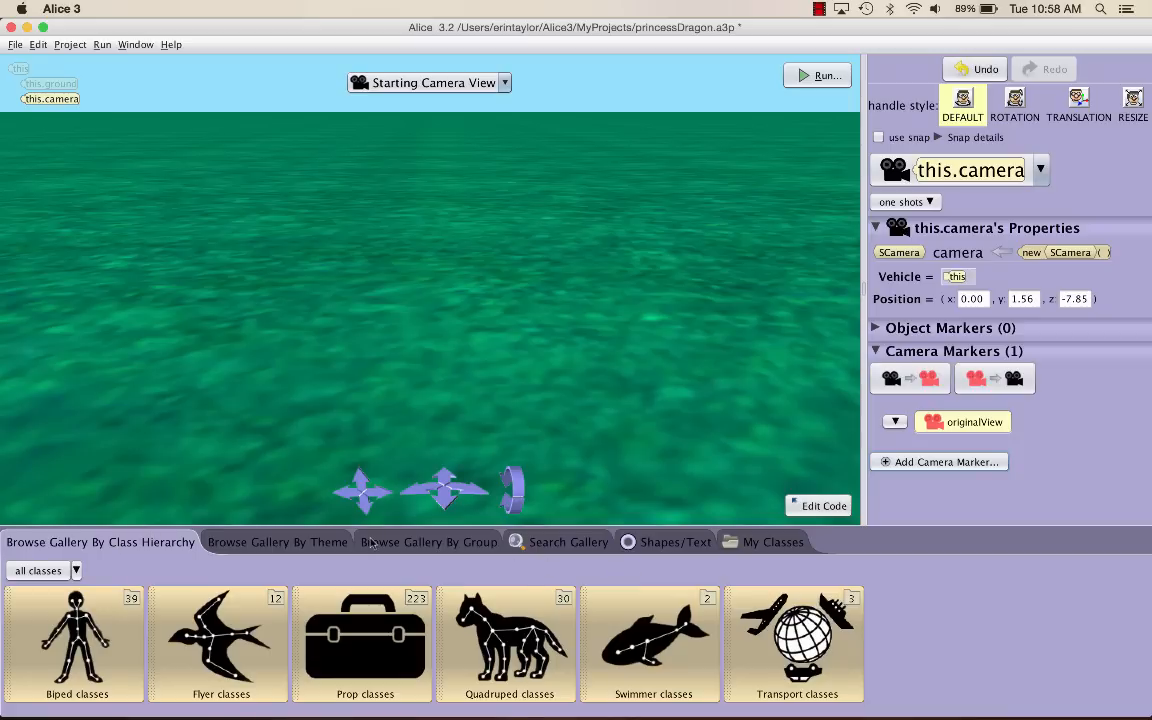
- Add a WONDERLAND Alice named alice to the scene from the group gallery
click(428, 540)
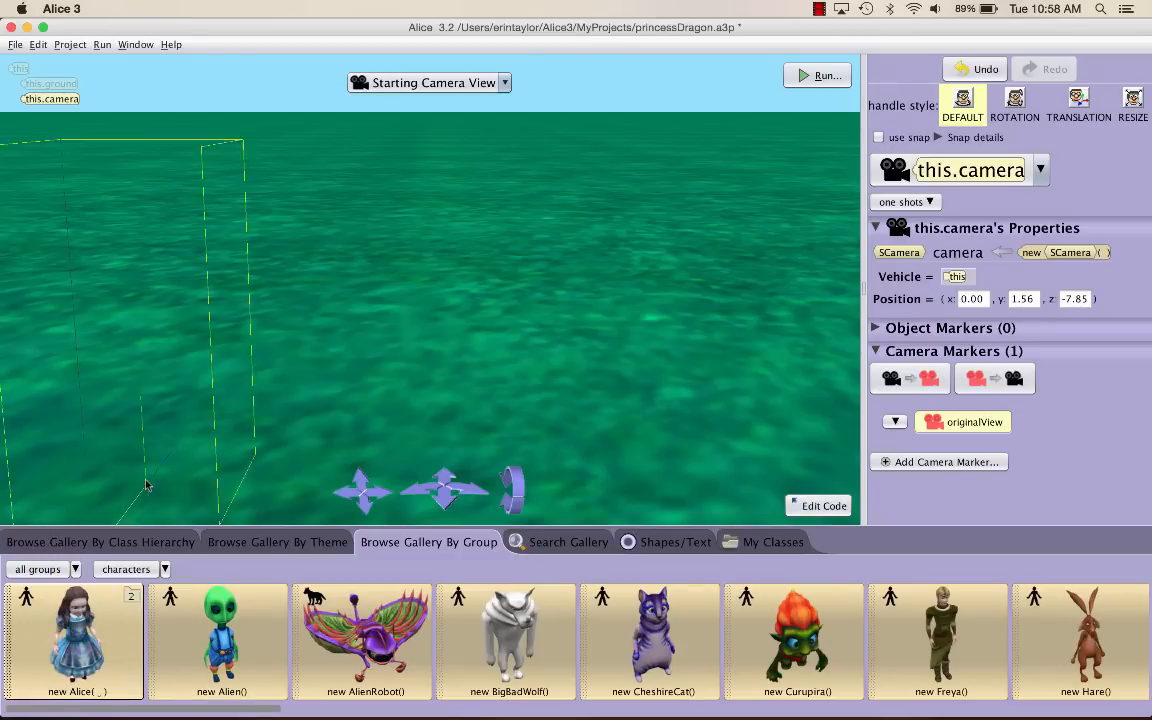
click(76, 636)
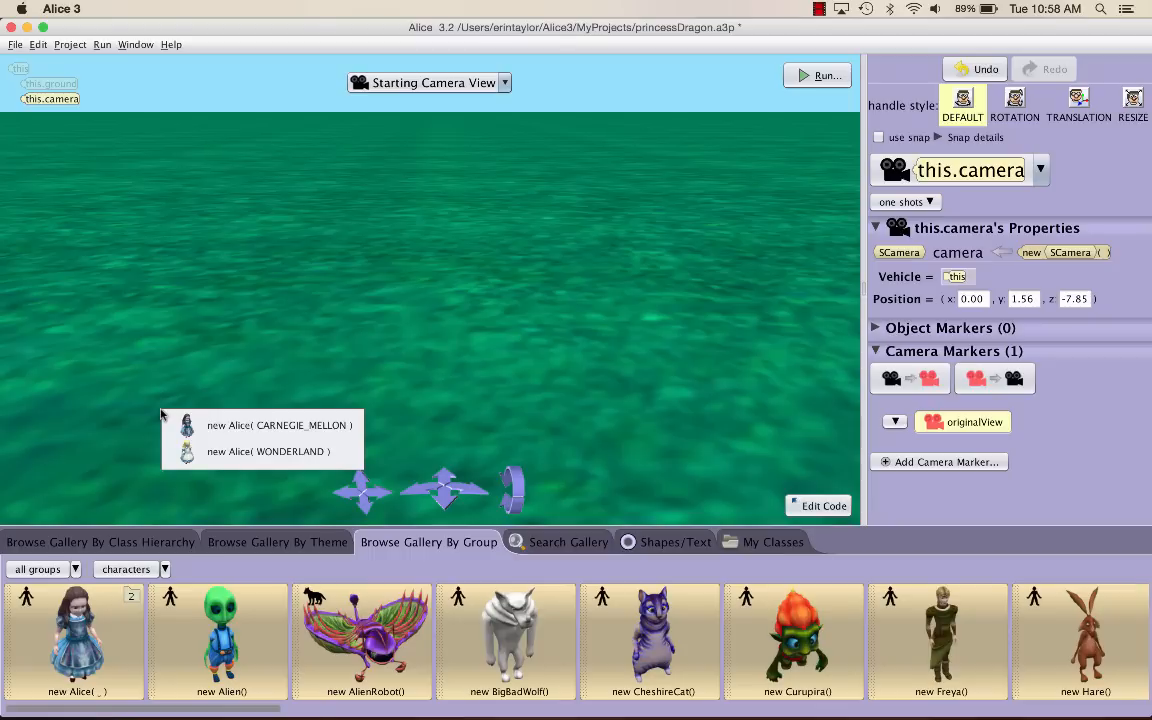
mouse_move(266, 452)
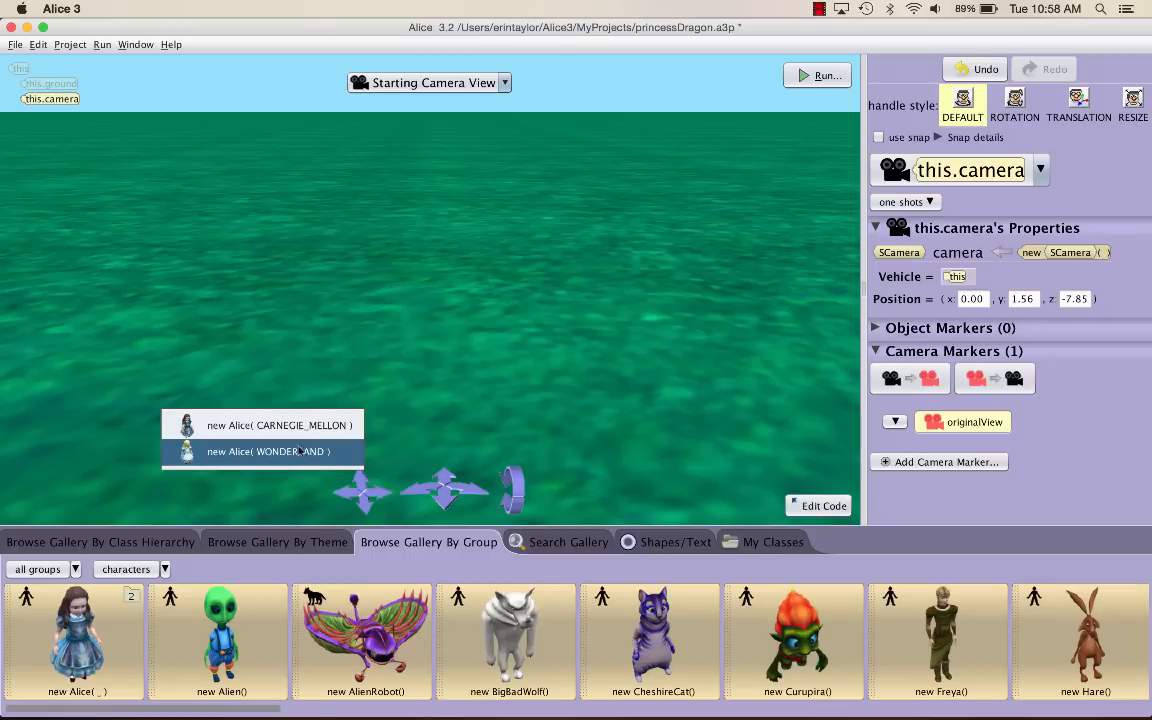
mouse_move(304, 460)
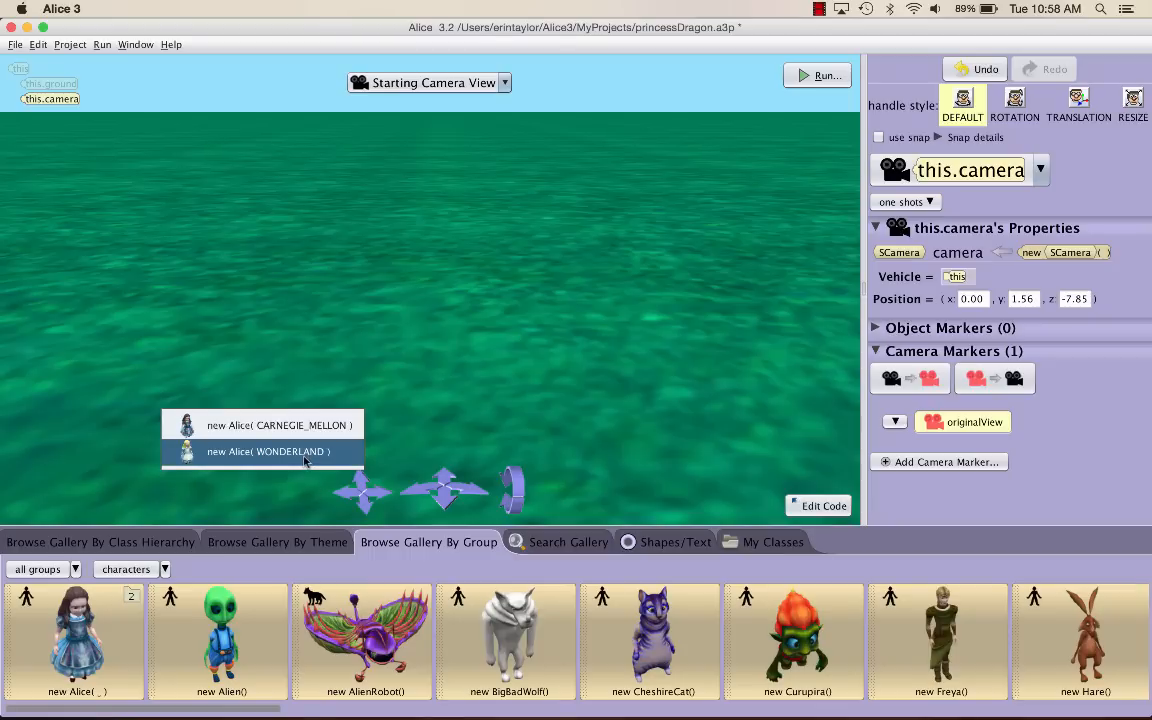
click(268, 452)
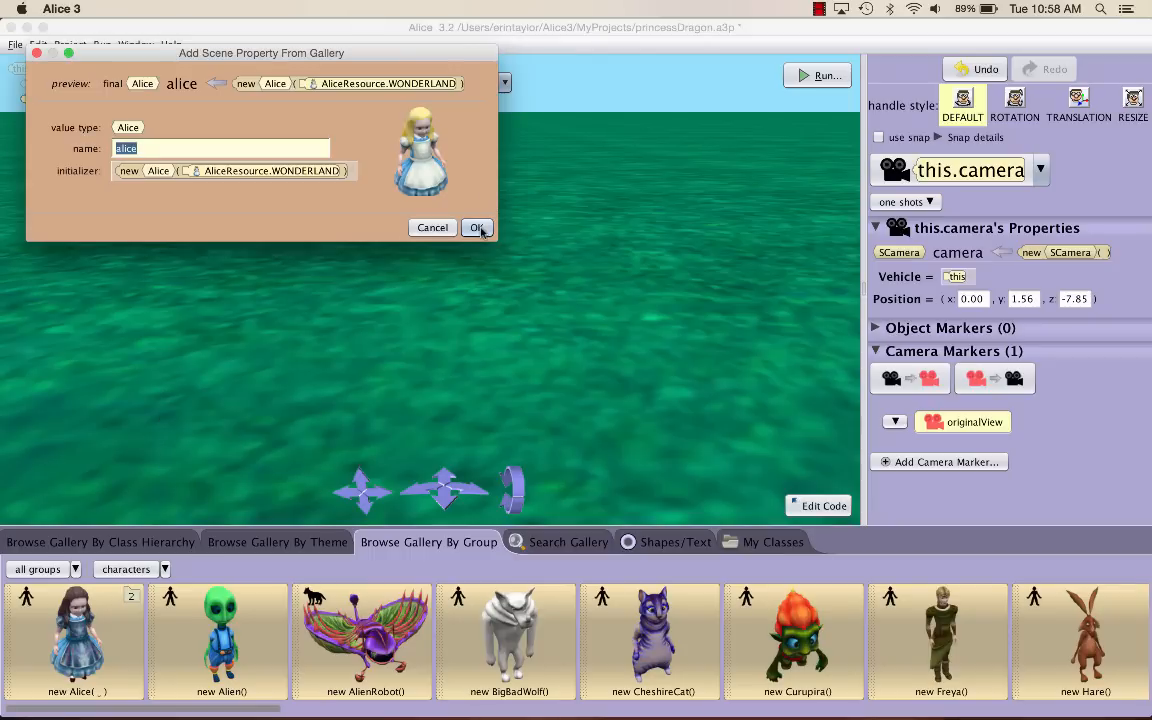
click(476, 228)
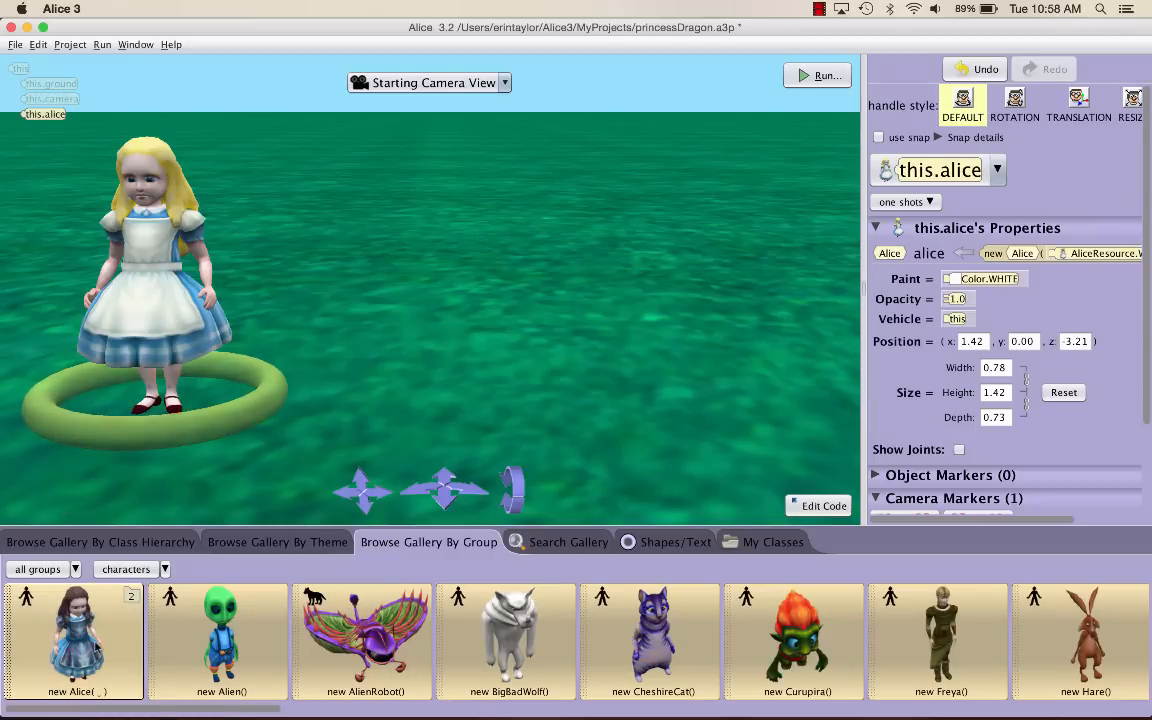
mouse_move(704, 342)
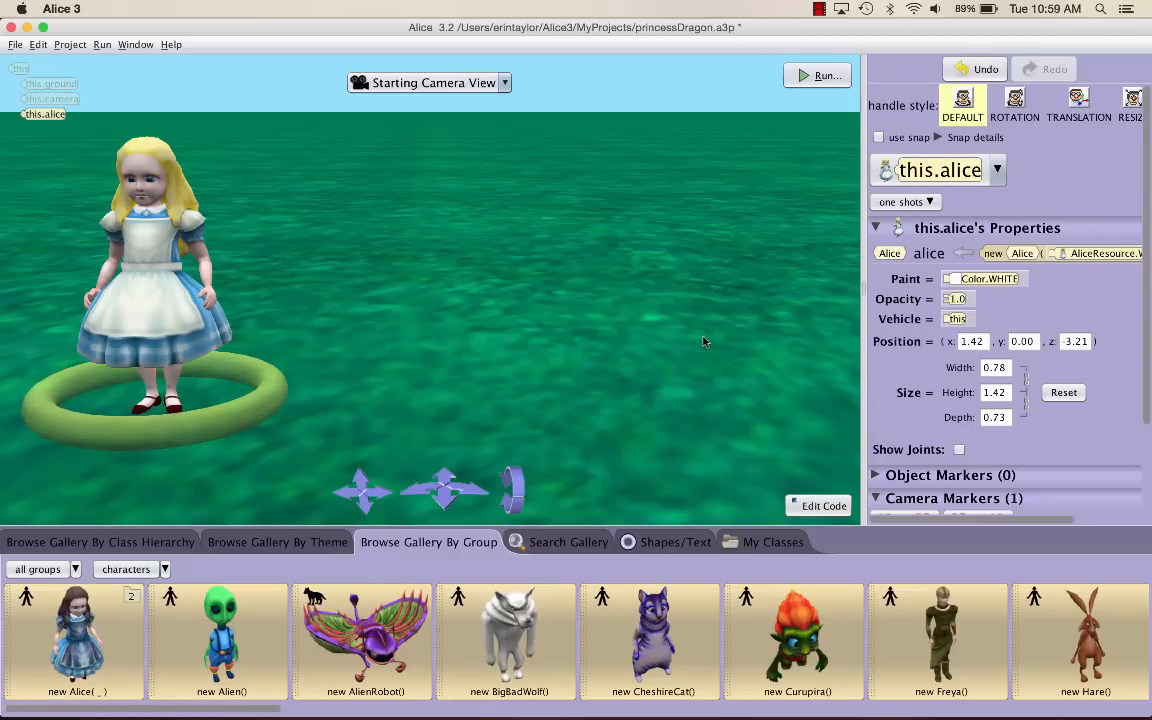
mouse_move(258, 316)
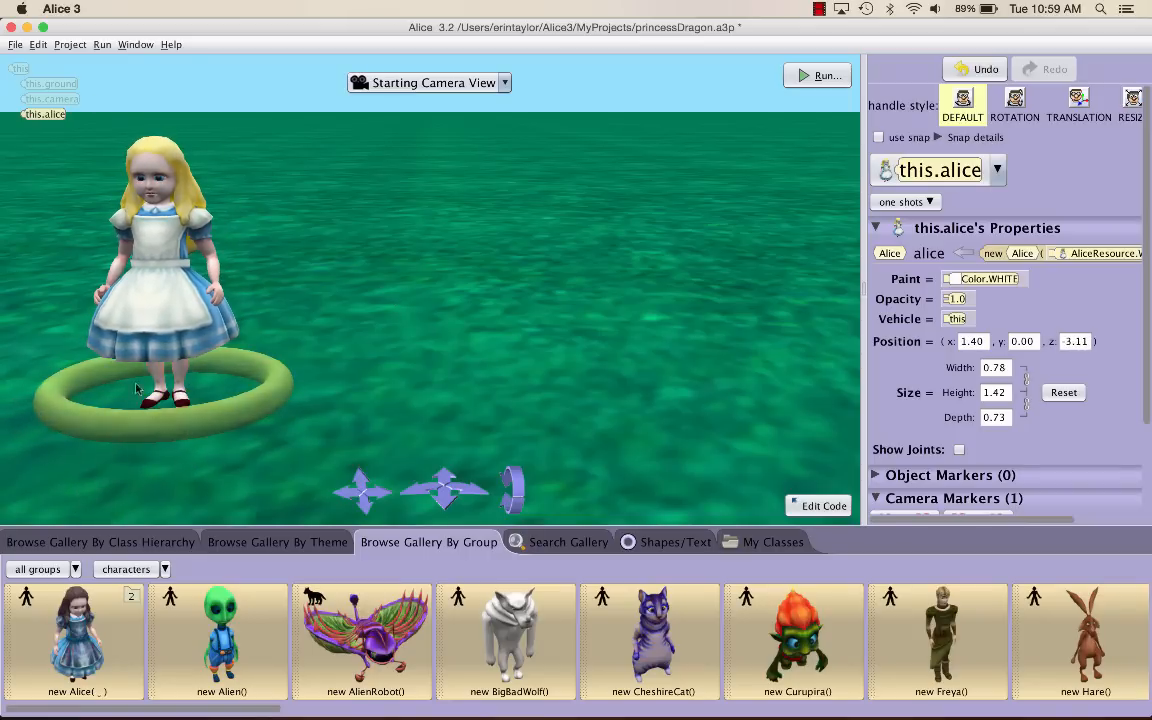
mouse_move(484, 378)
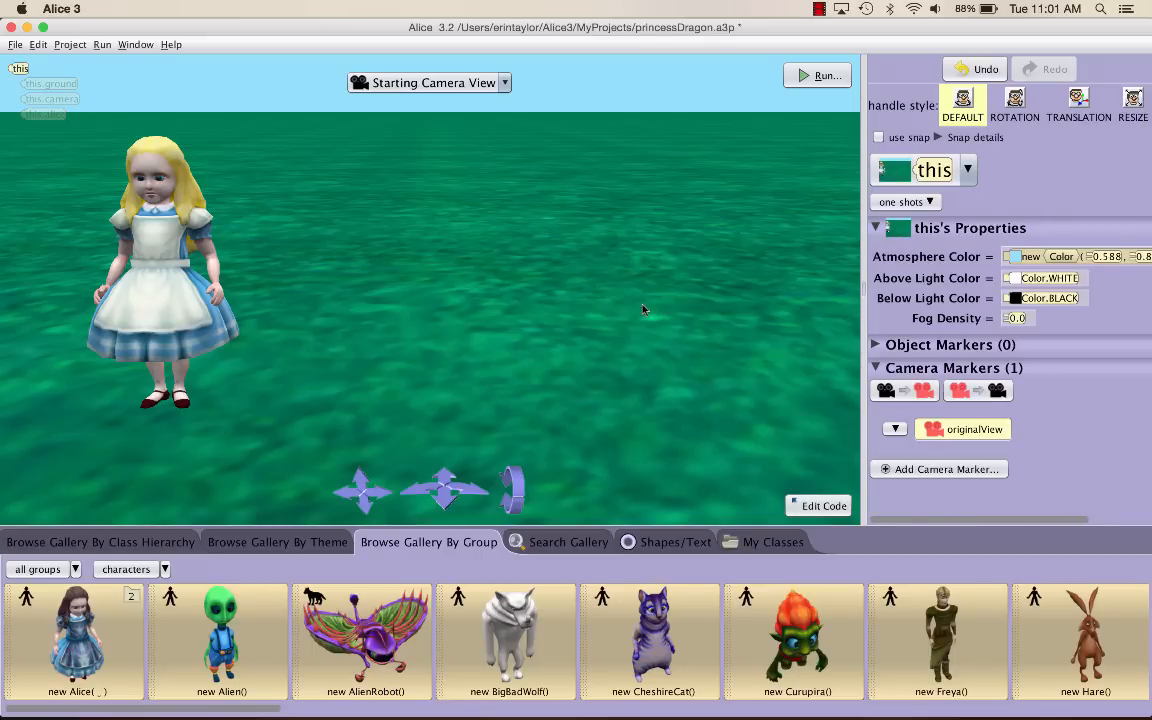
mouse_move(556, 532)
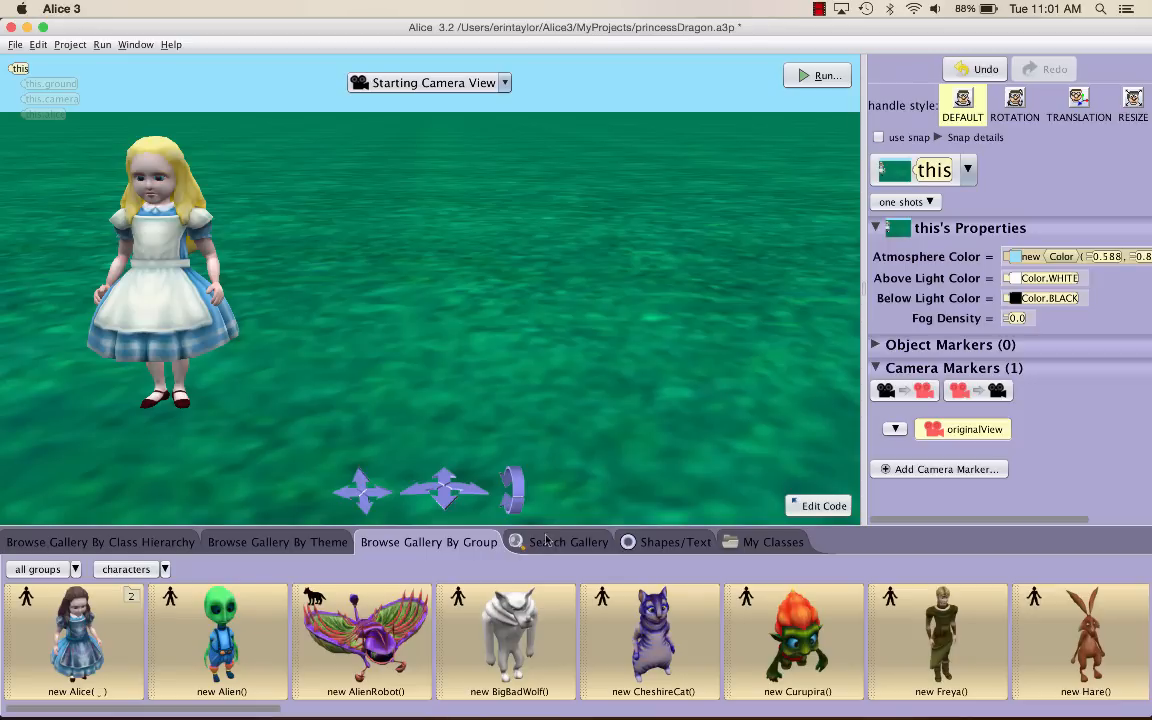
- Search the gallery for dragon and add the DEFAULT_RED dragon named dragon
click(568, 540)
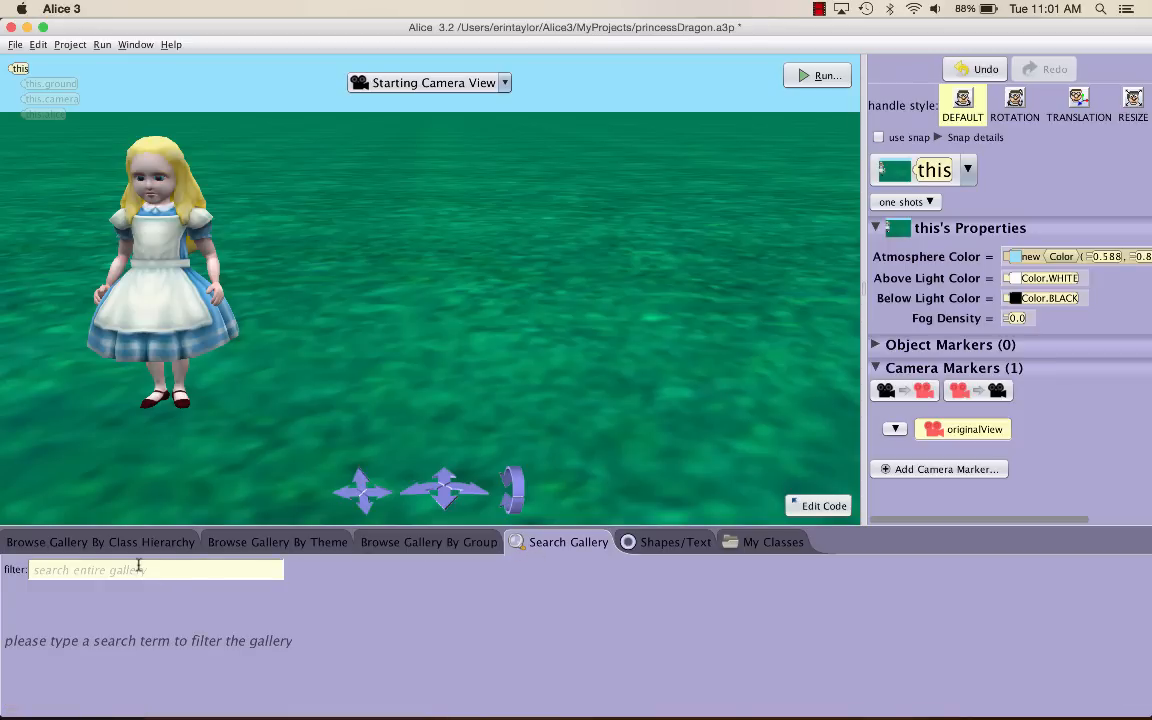
text(d)
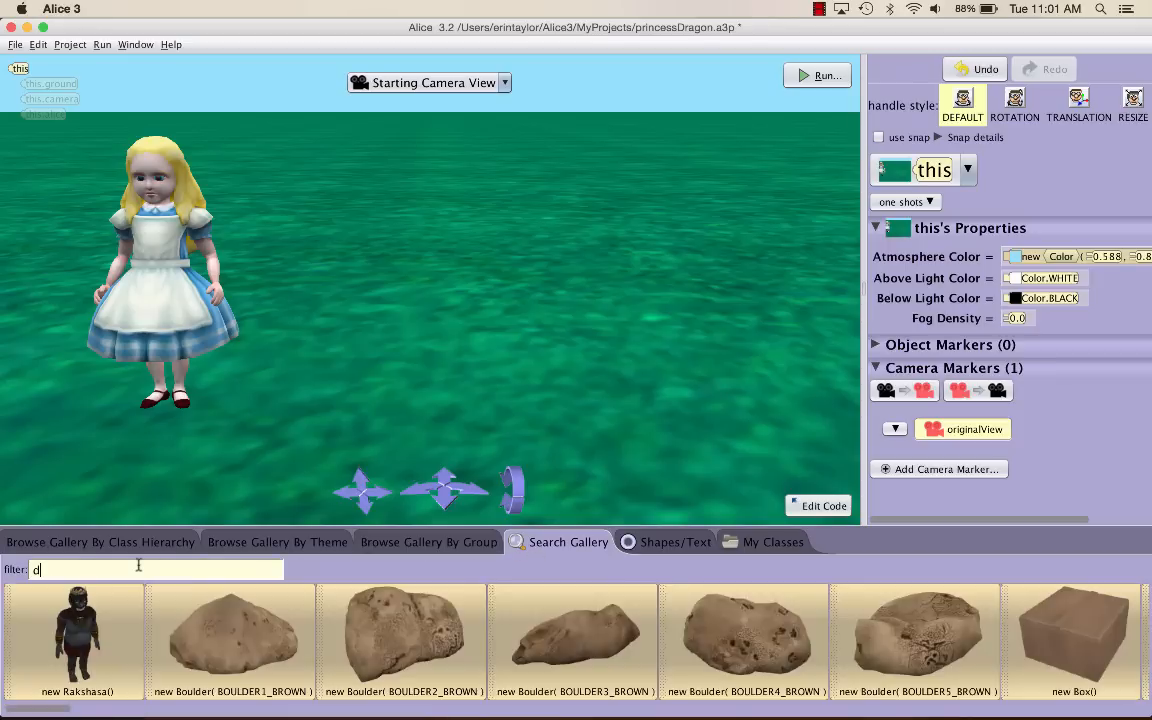
text(ragon)
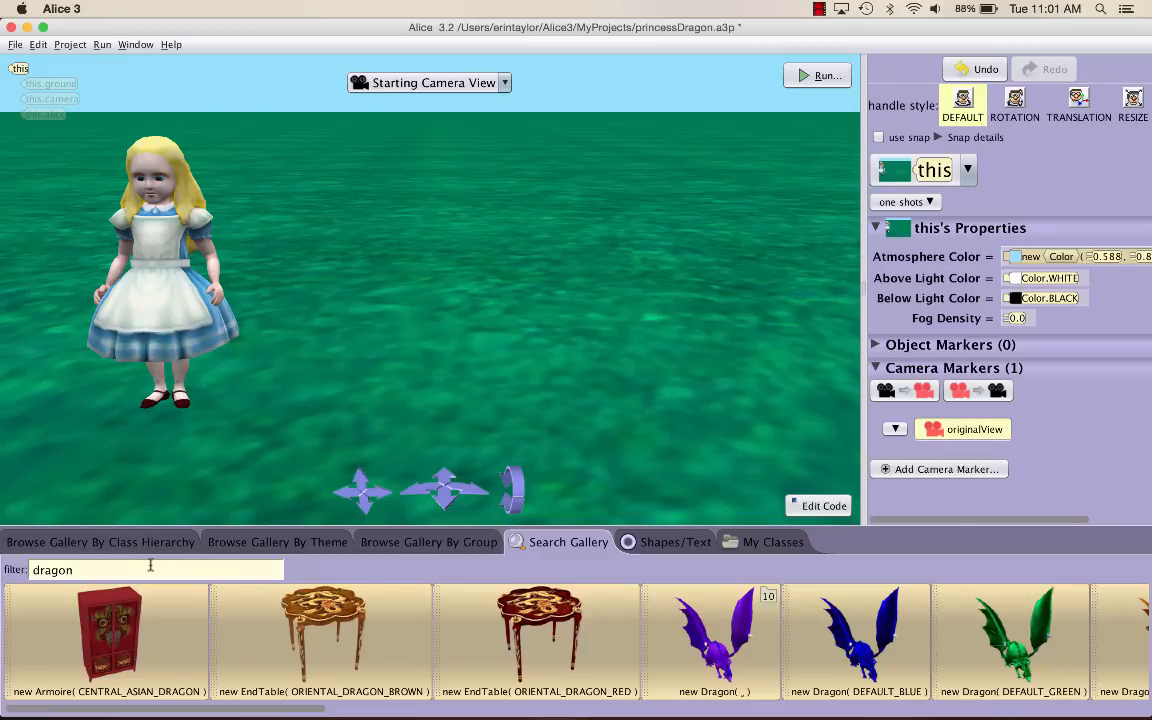
scroll(right, 3)
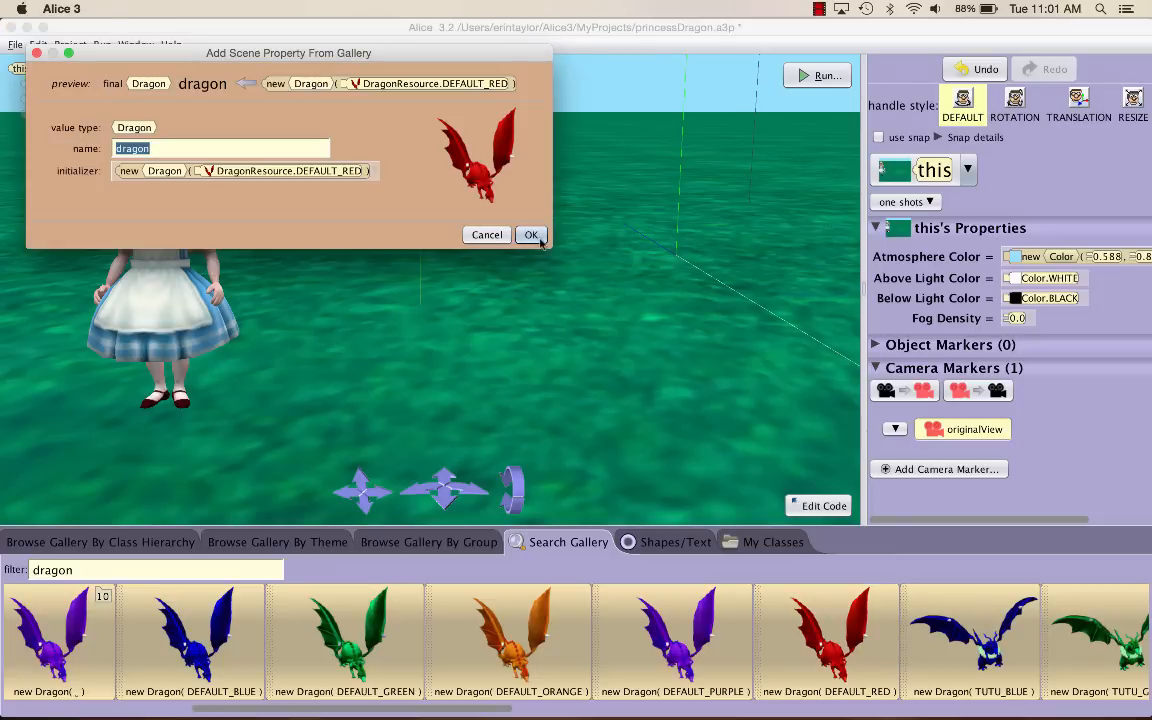
click(532, 234)
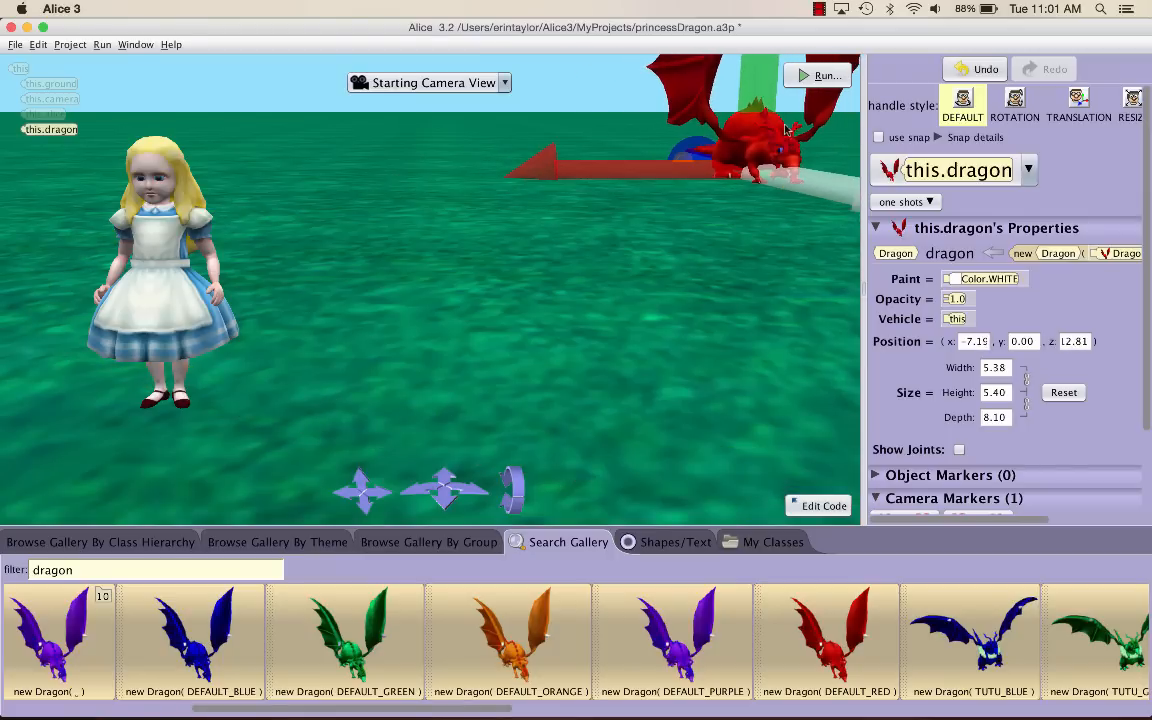
click(18, 68)
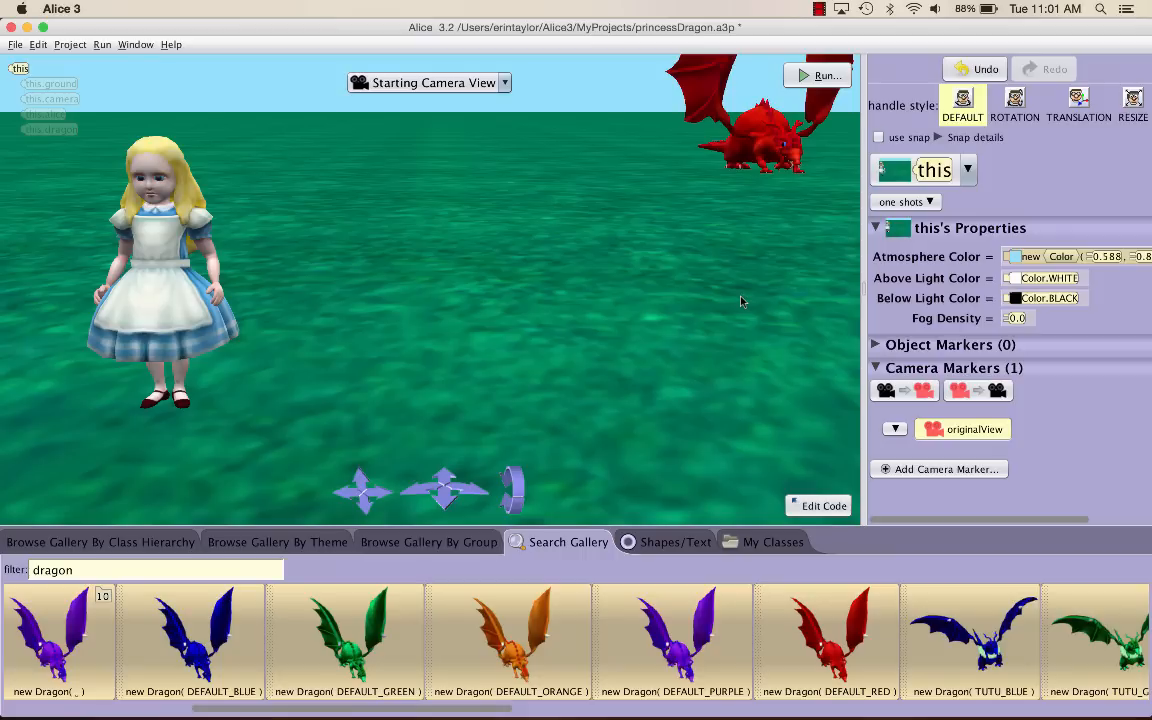
mouse_move(620, 302)
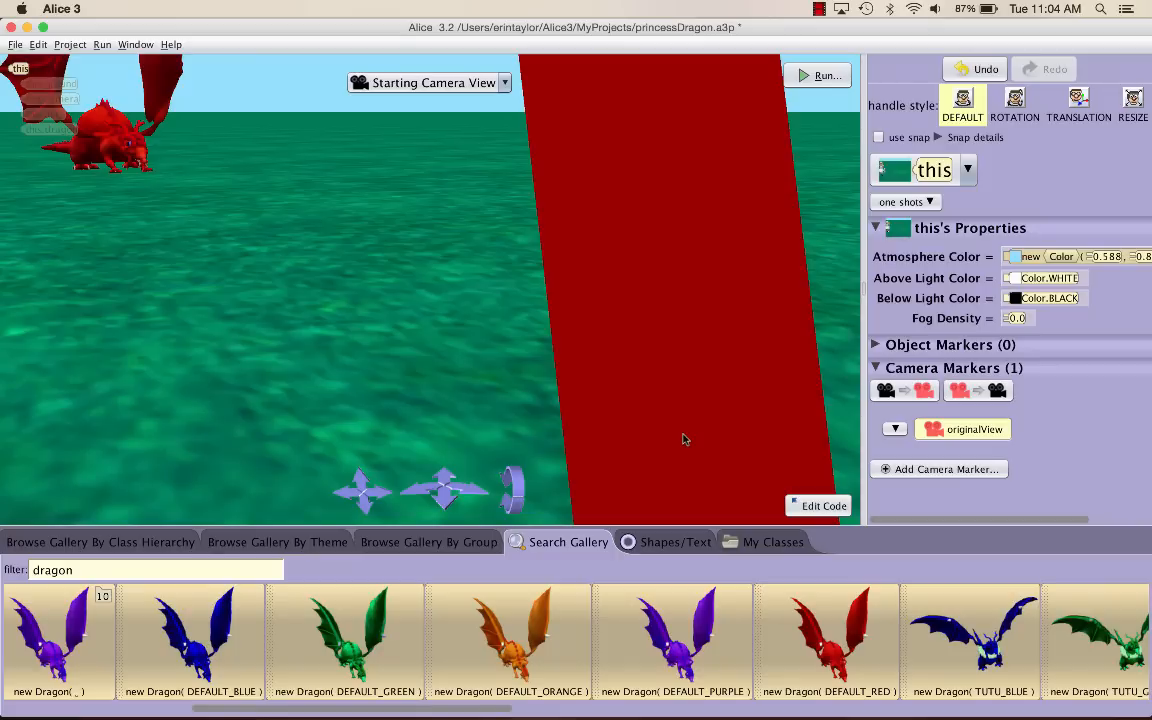
mouse_move(620, 512)
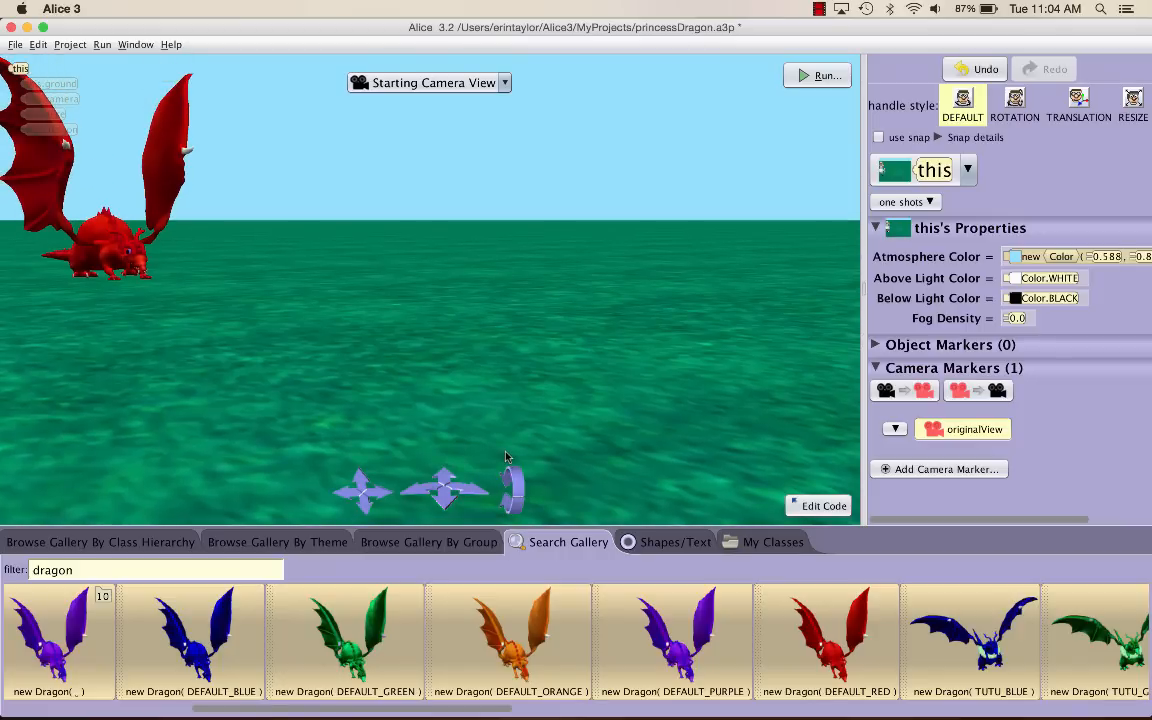
mouse_move(768, 348)
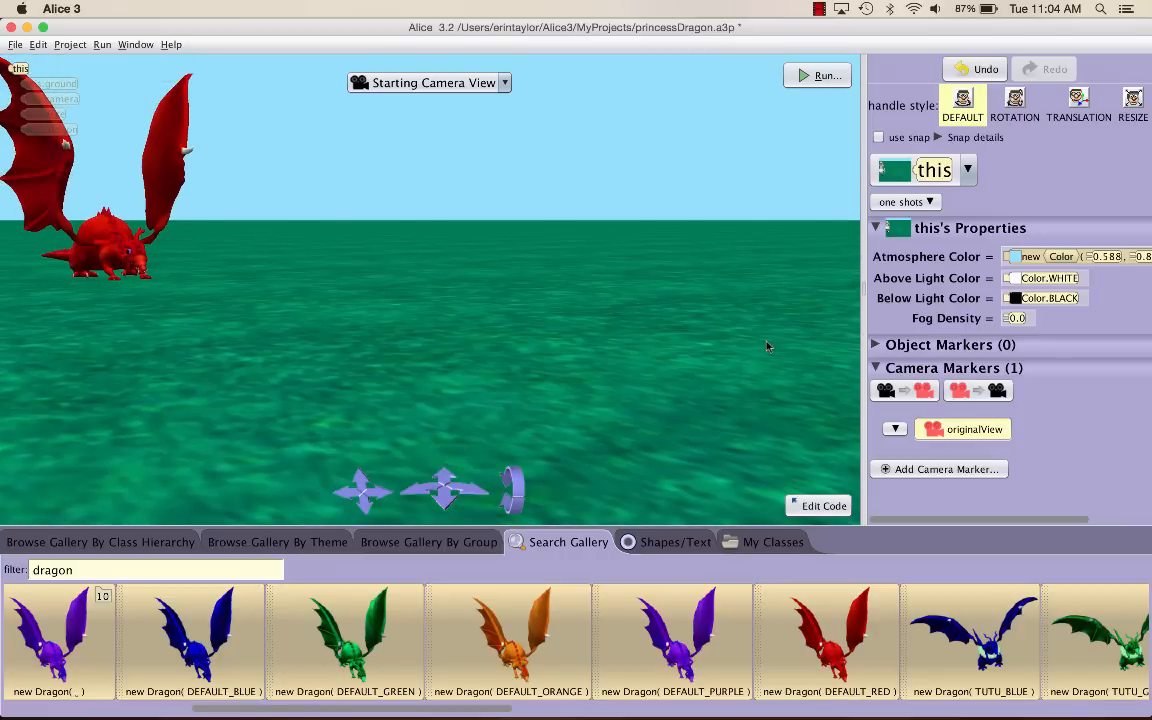
mouse_move(1002, 466)
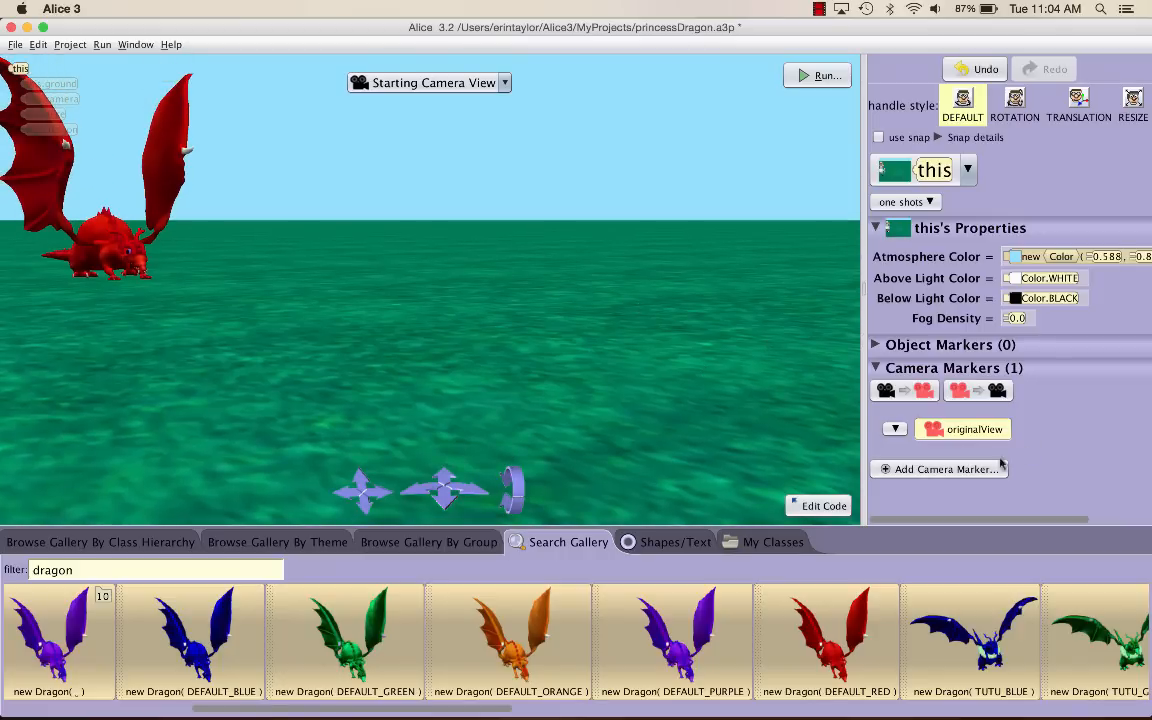
- Save a second camera marker named knightView for the current camera position
click(938, 468)
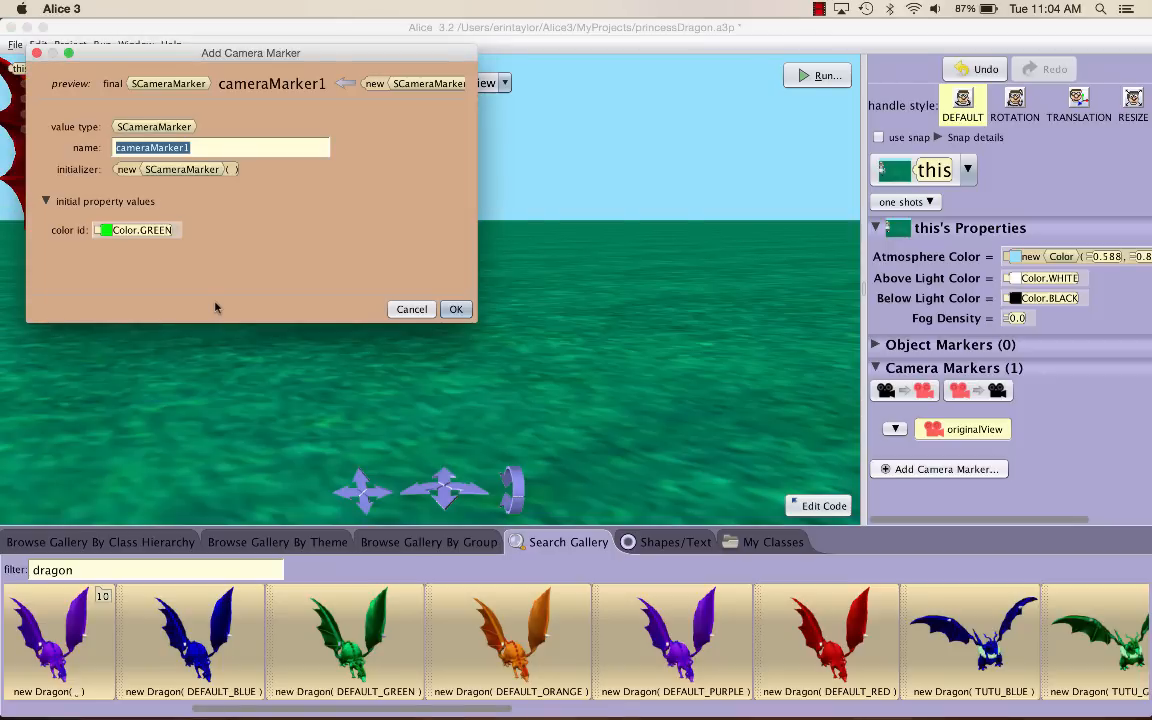
text(knightVie)
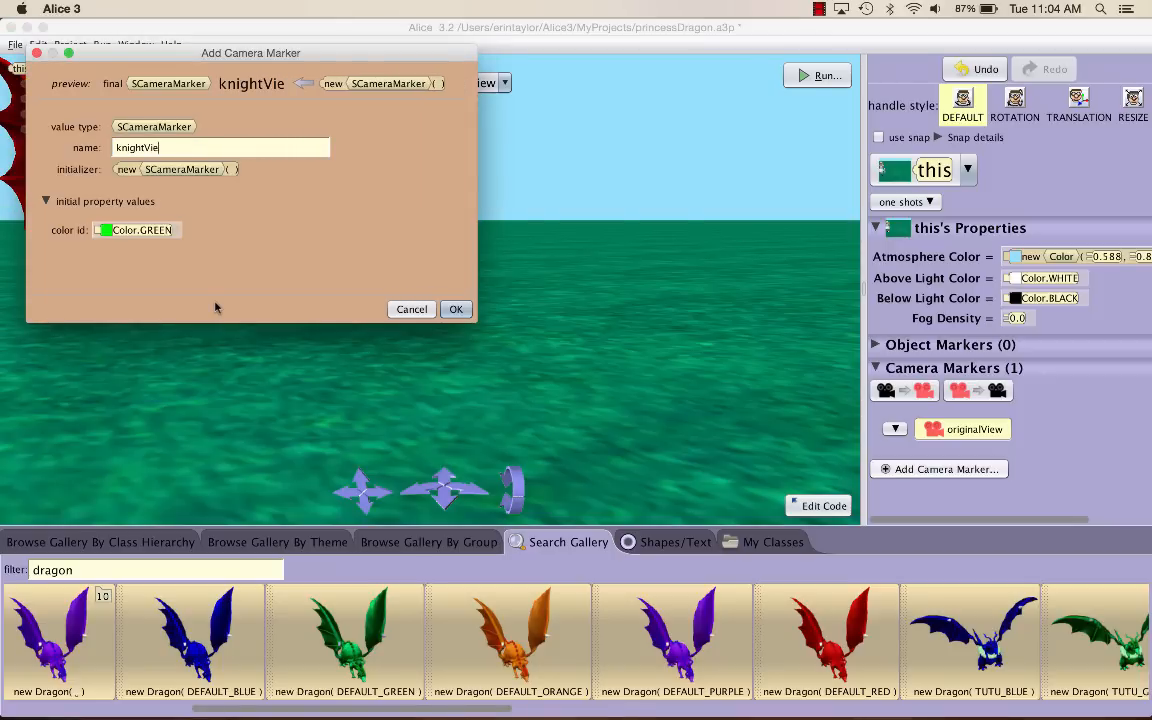
click(456, 308)
text(horse)
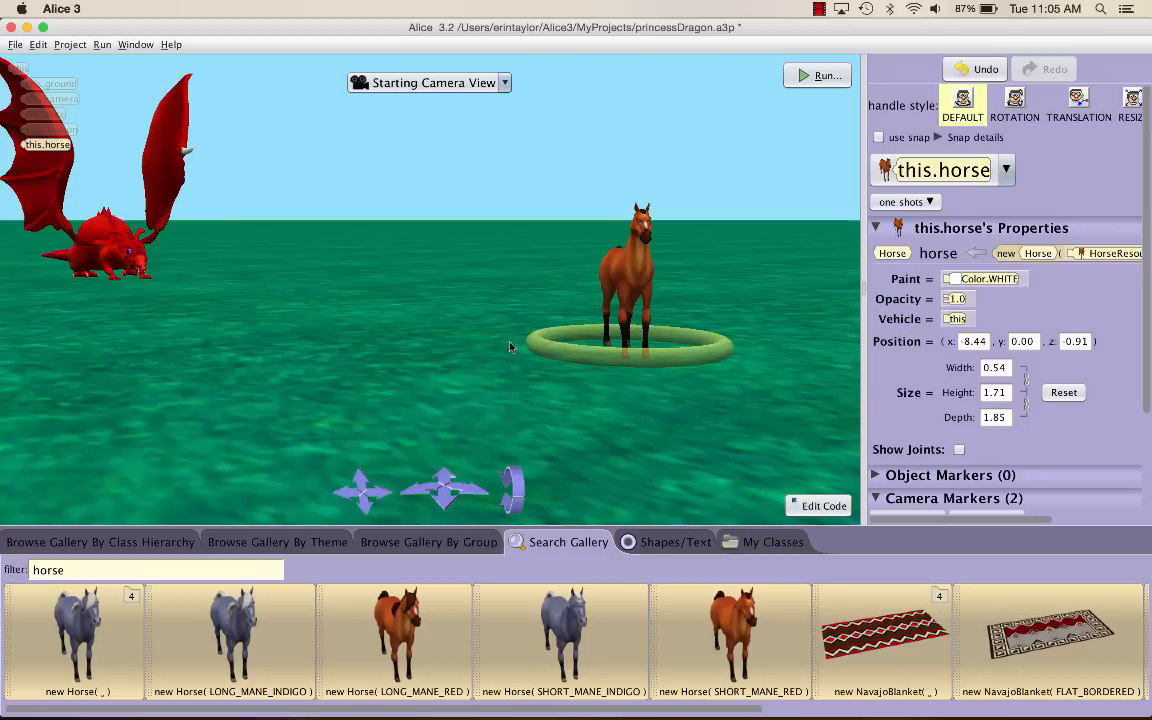
mouse_move(484, 344)
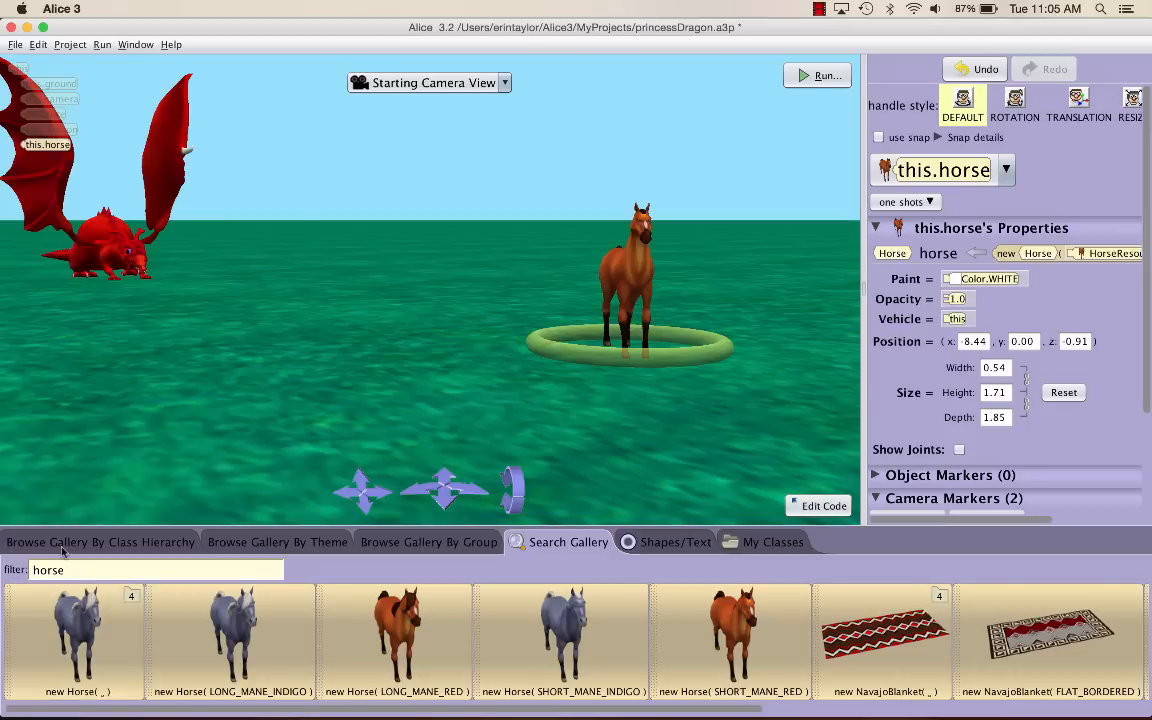
- Browse Biped classes by hierarchy, preview a new Adult's outfits, then cancel the builder
click(100, 540)
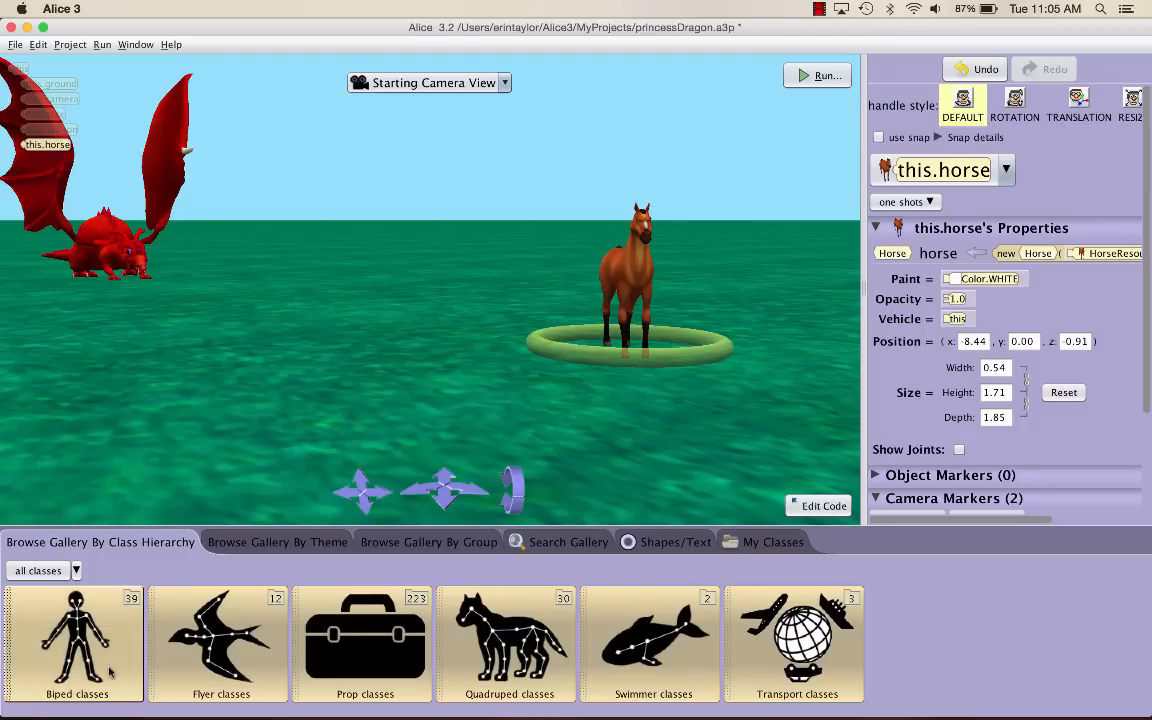
click(76, 640)
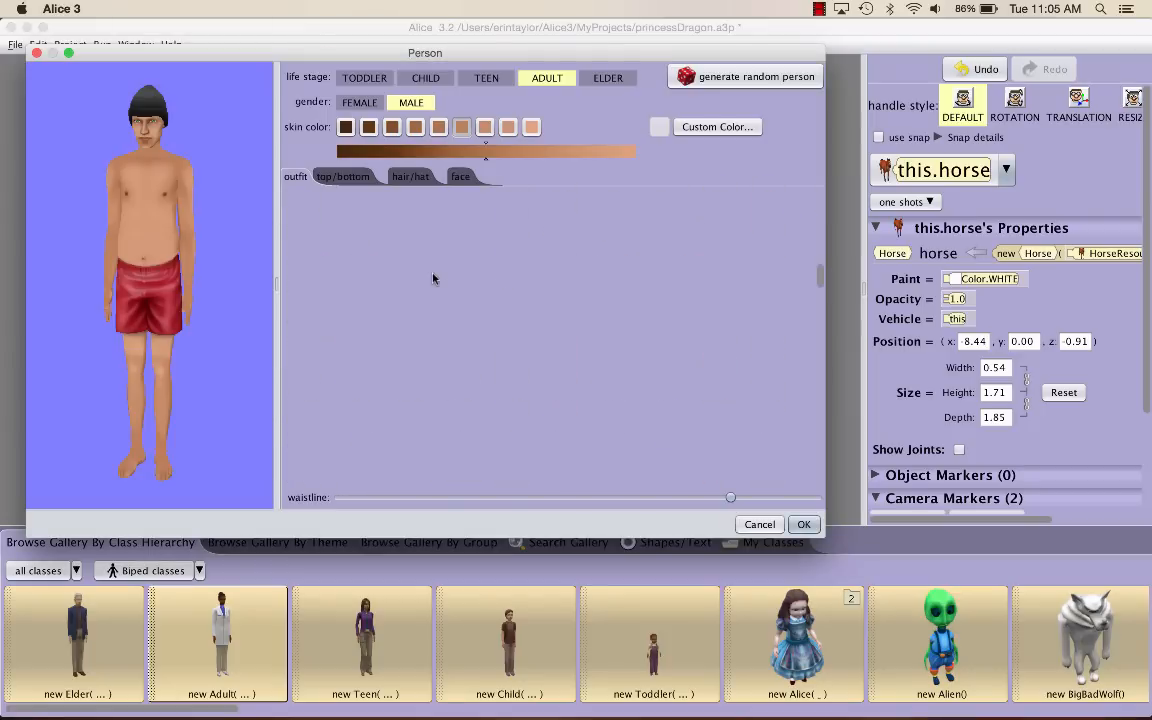
click(344, 176)
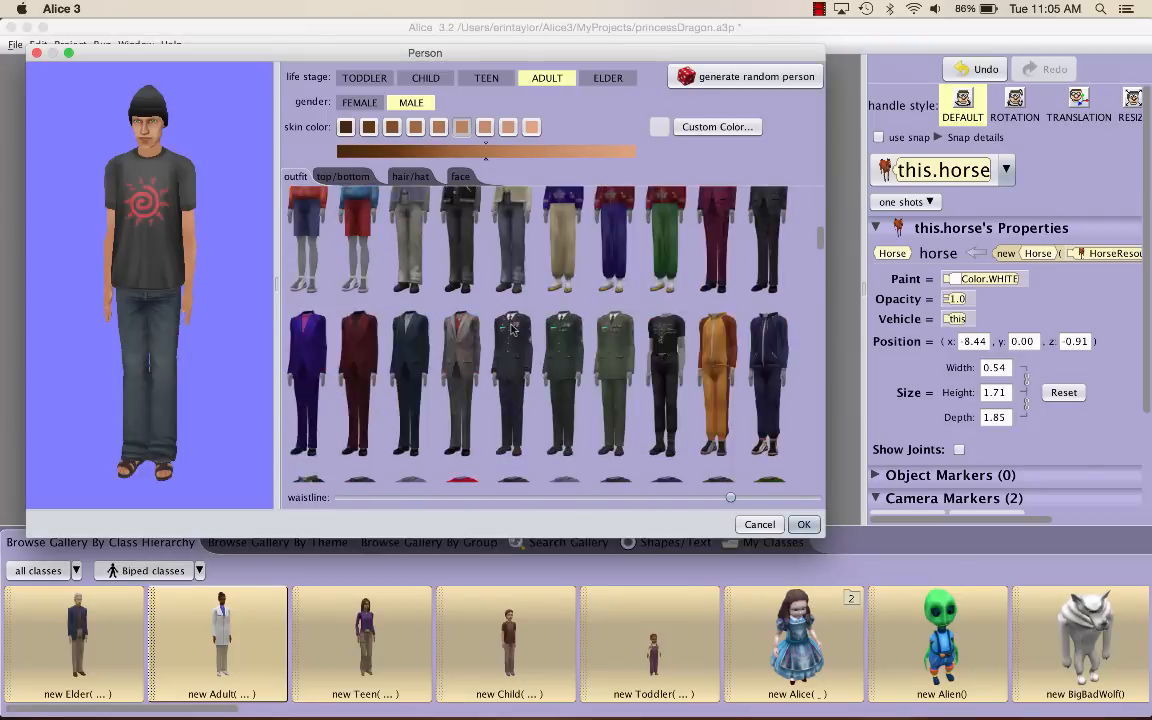
scroll(down, 3)
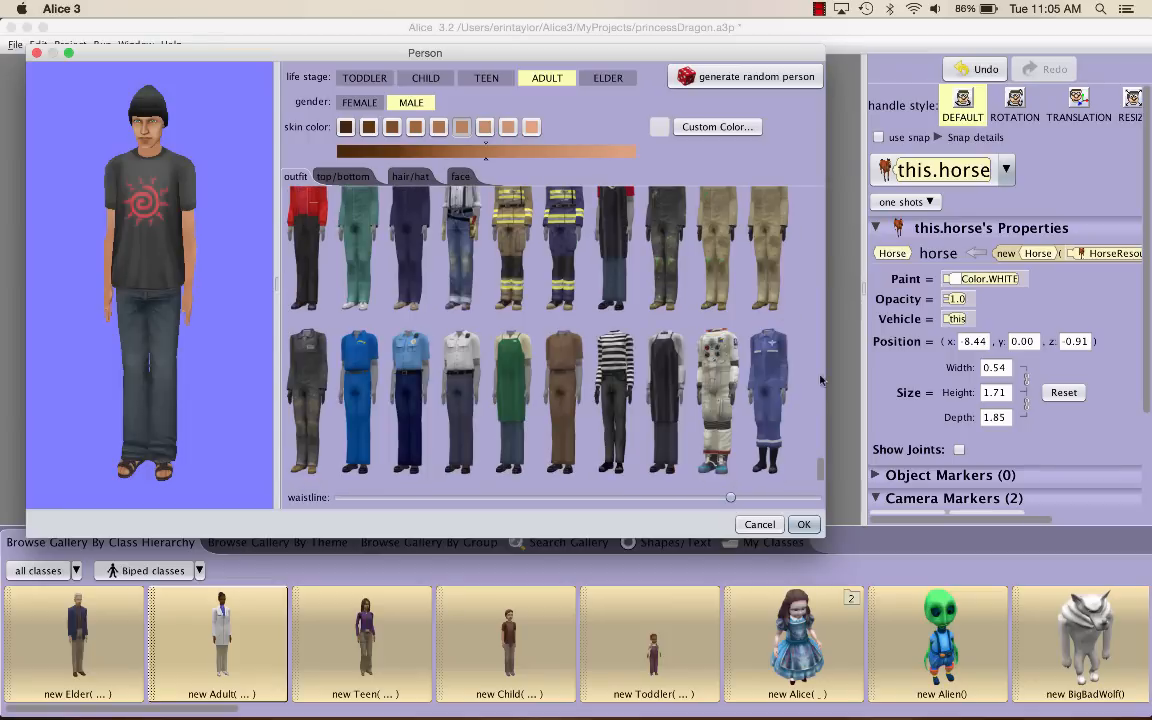
mouse_move(760, 524)
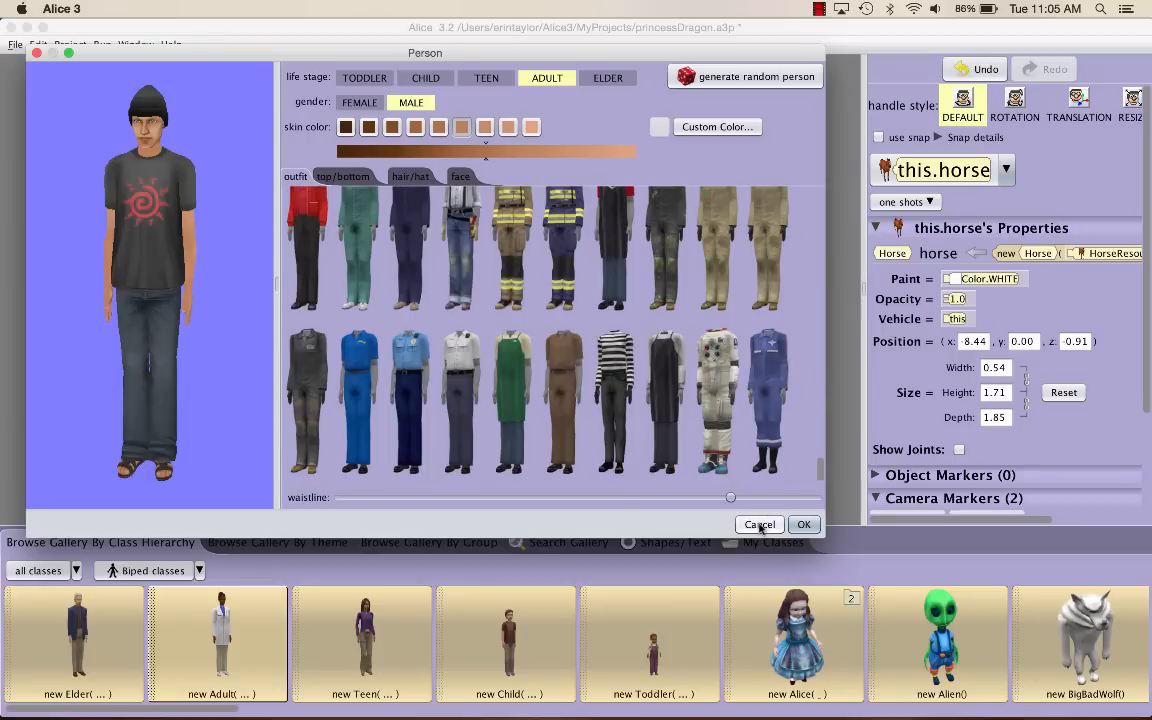
click(760, 524)
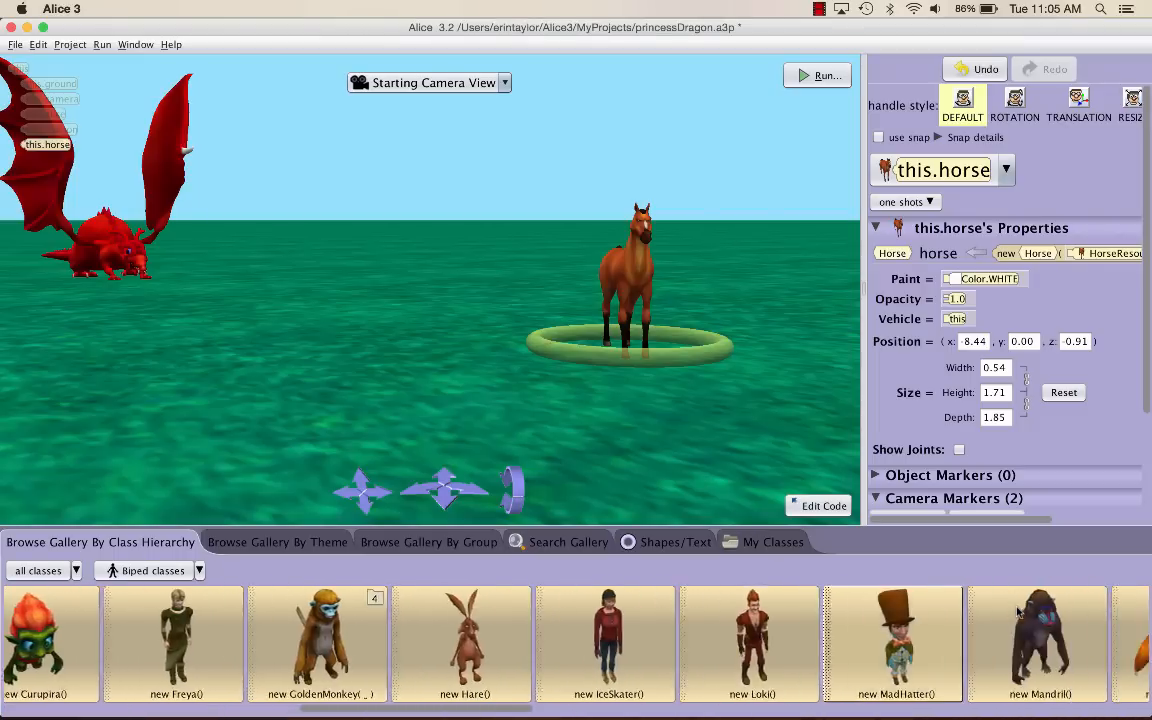
- Add a Thor character named thor to the scene from the biped gallery
scroll(right, 3)
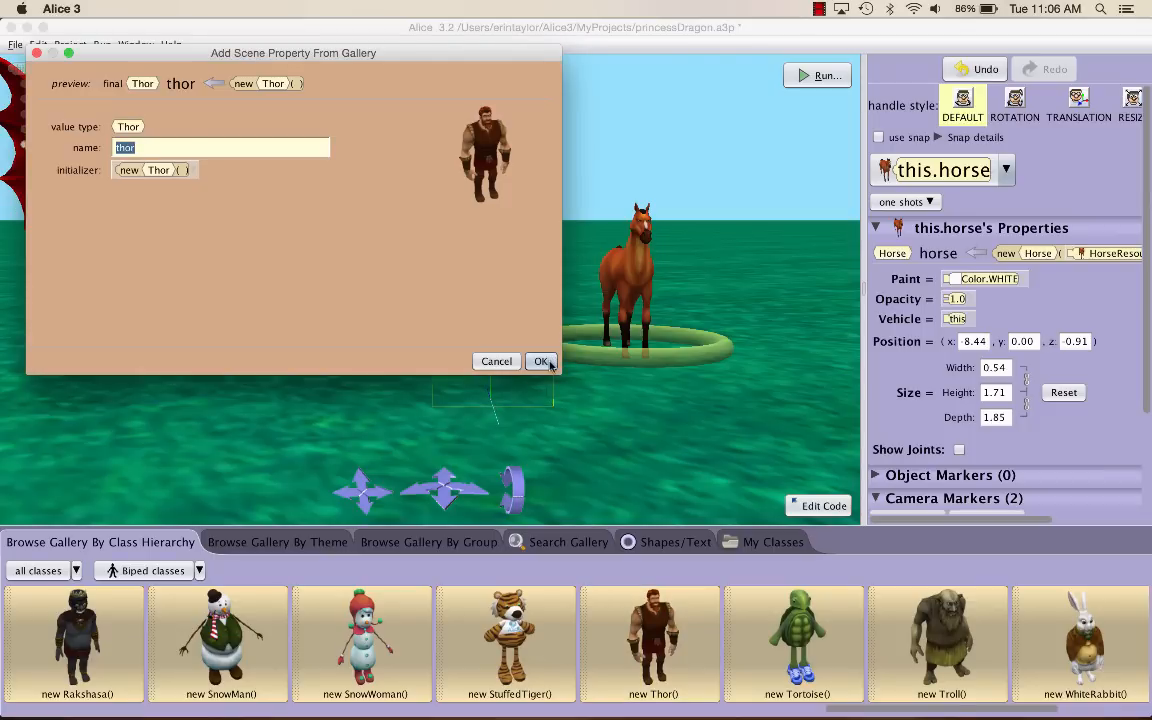
click(540, 360)
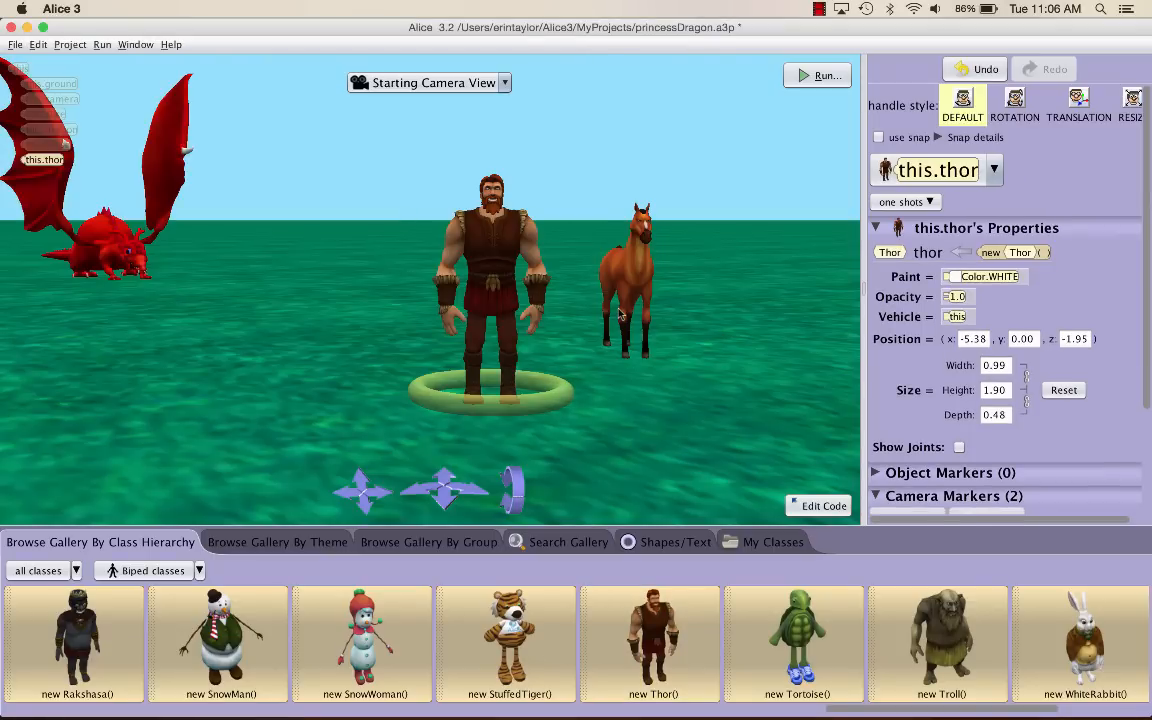
mouse_move(500, 240)
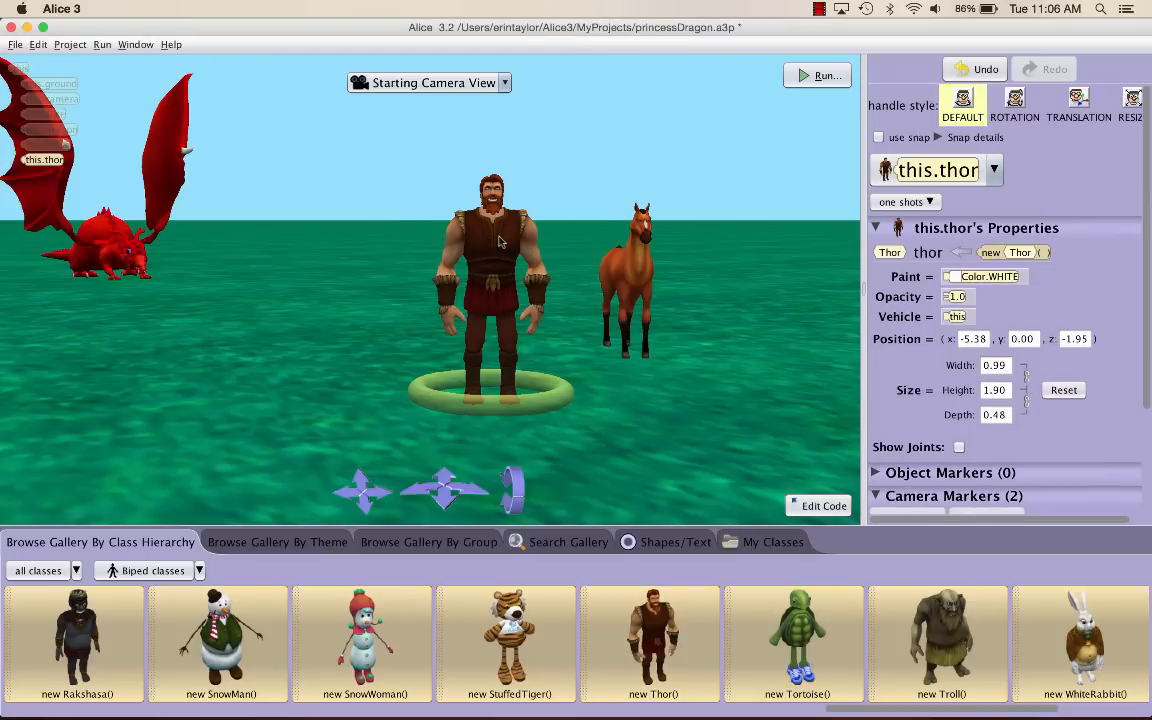
mouse_move(490, 260)
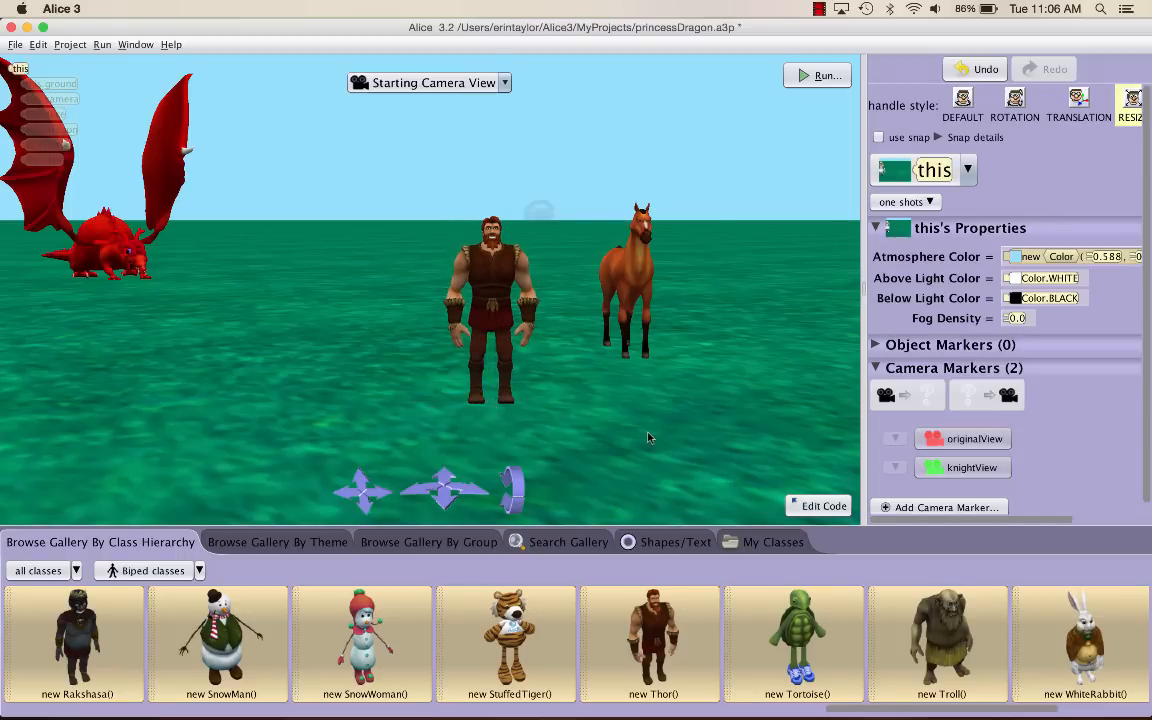
mouse_move(620, 310)
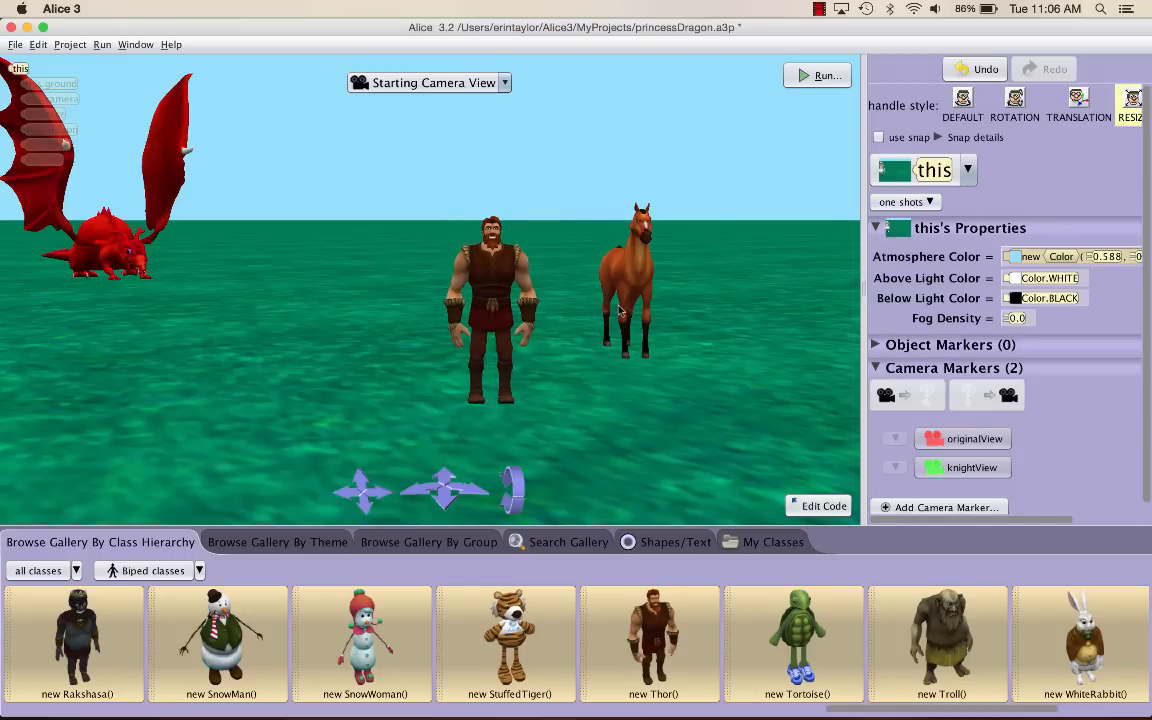
mouse_move(632, 290)
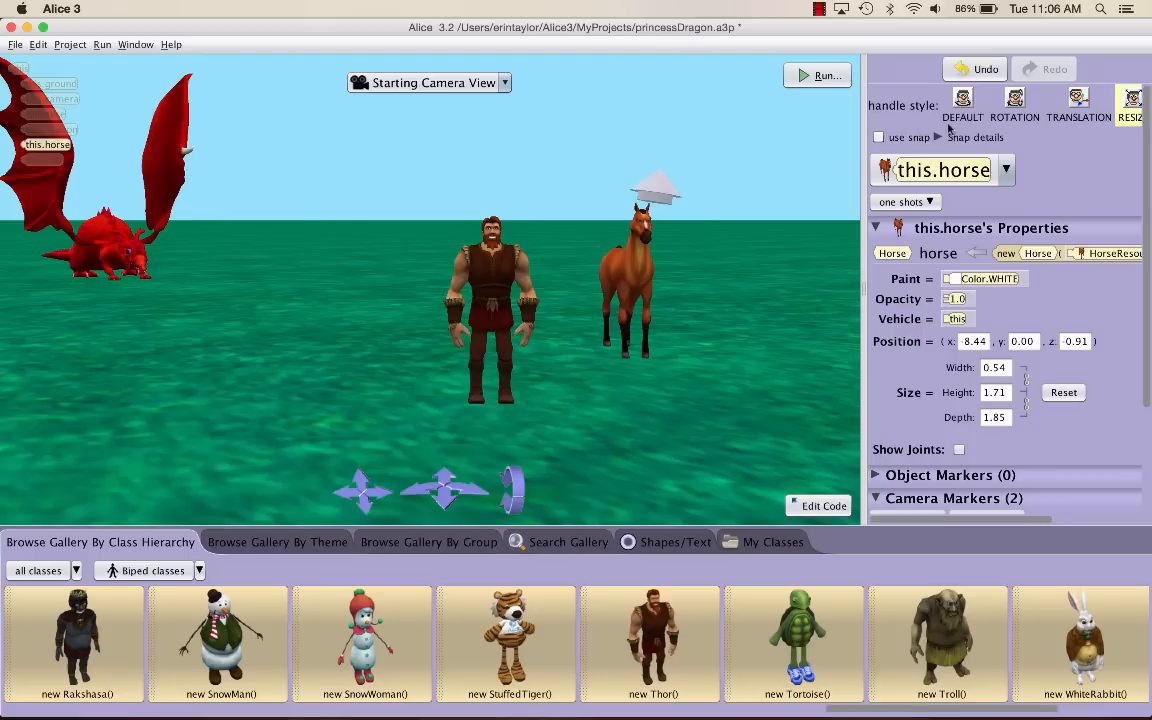
- Switch to the ROTATION handle style to turn the horse sideways
click(962, 104)
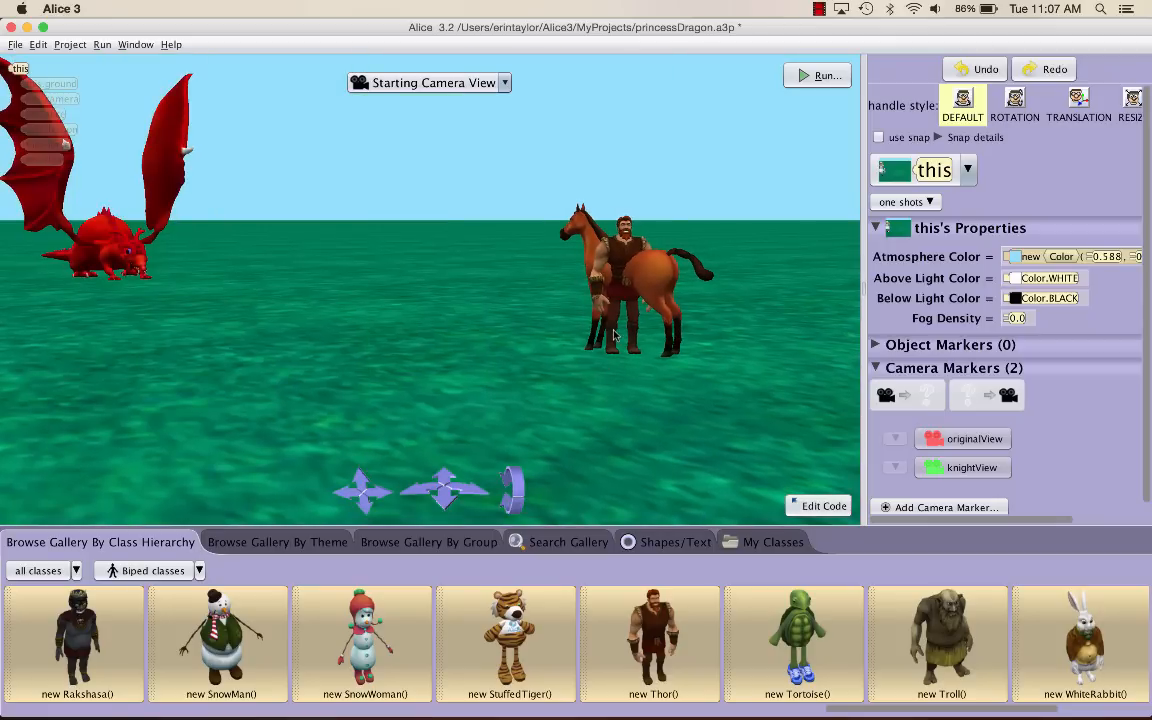
mouse_move(648, 364)
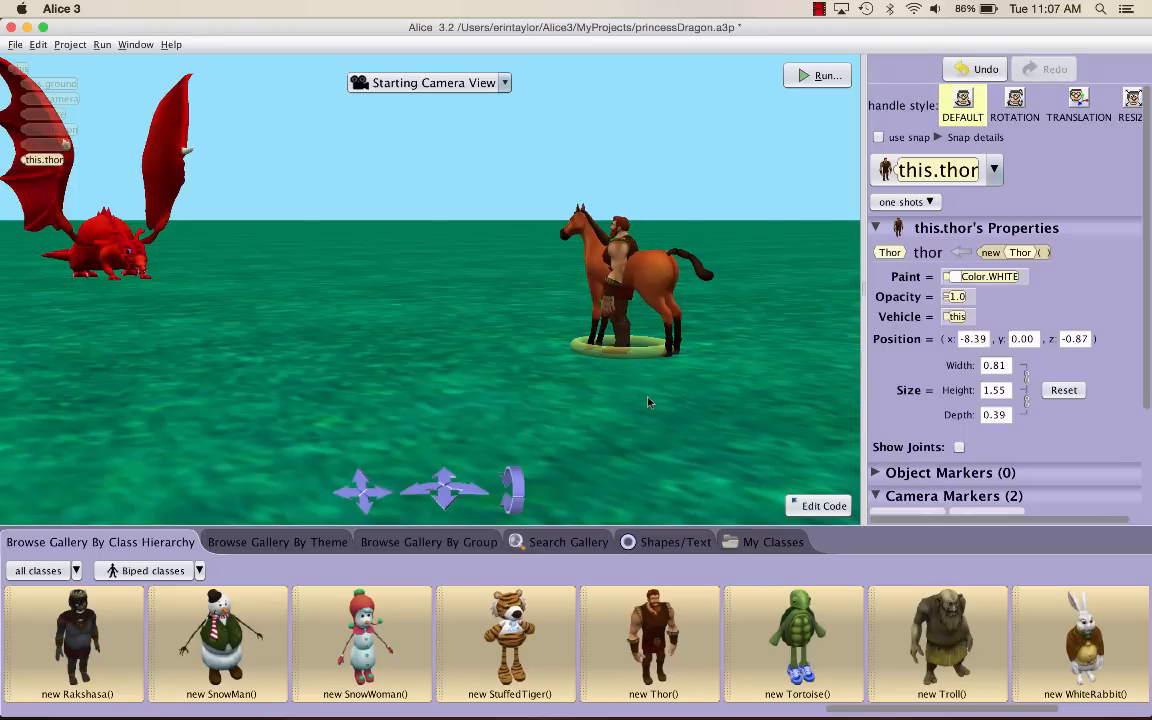
mouse_move(848, 140)
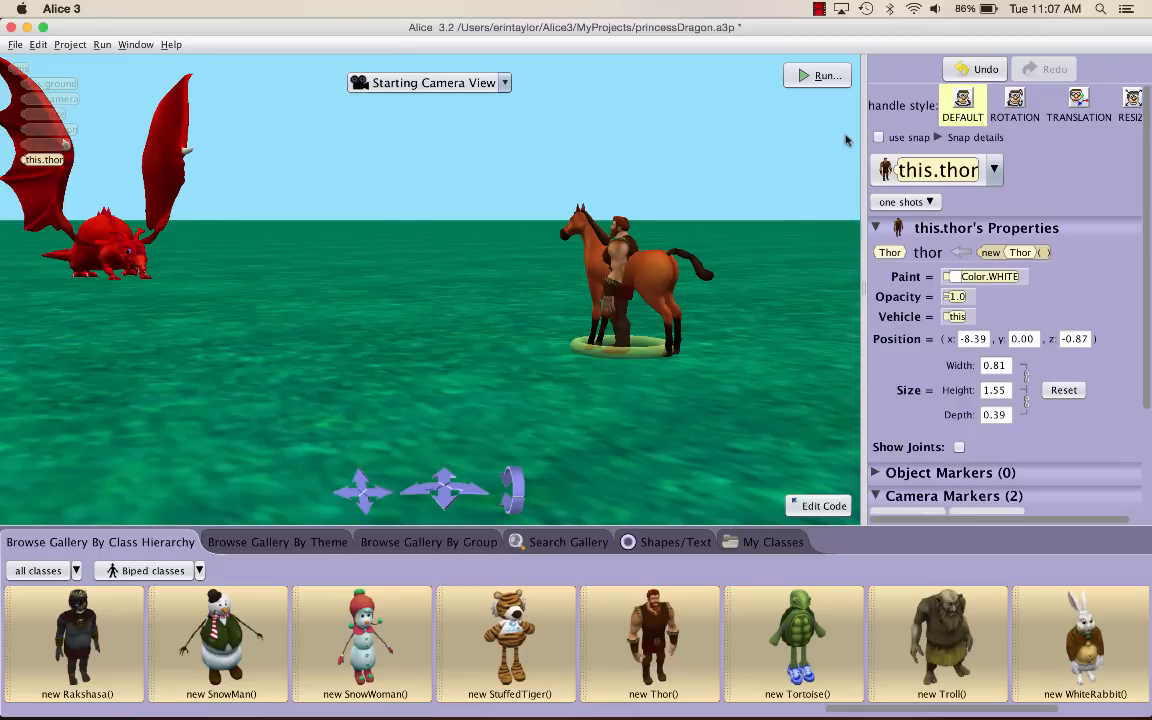
- Use the translation handles to lift Thor up onto the horse's back
click(1078, 100)
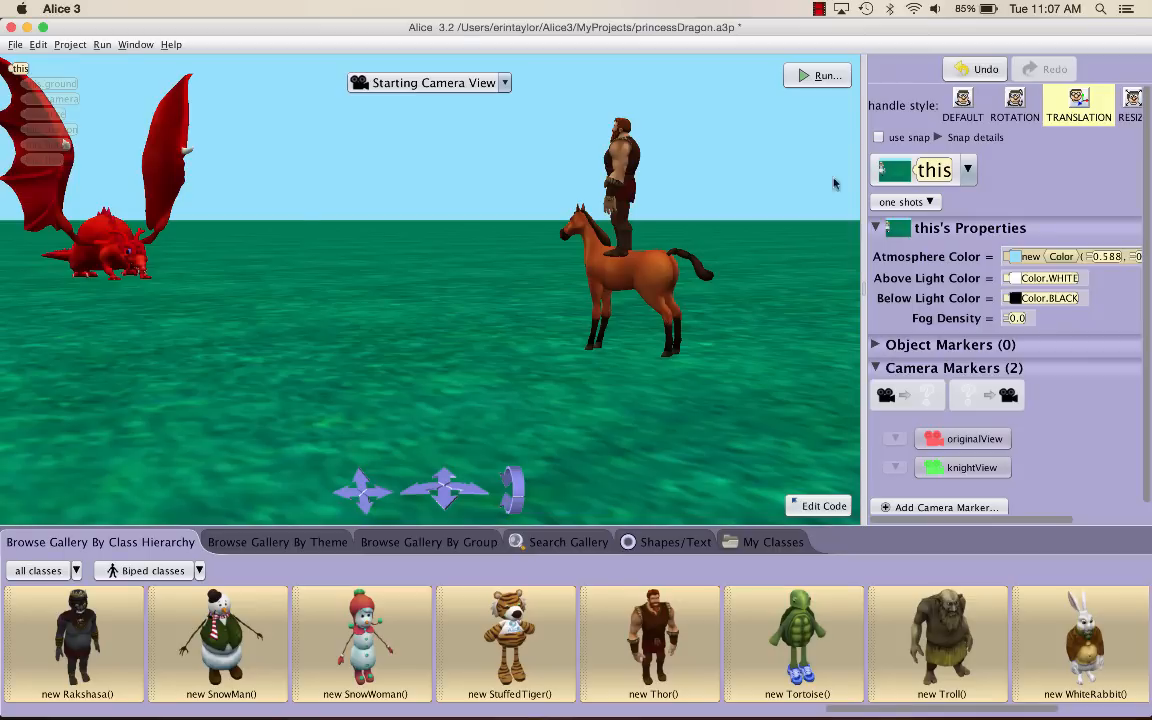
click(966, 168)
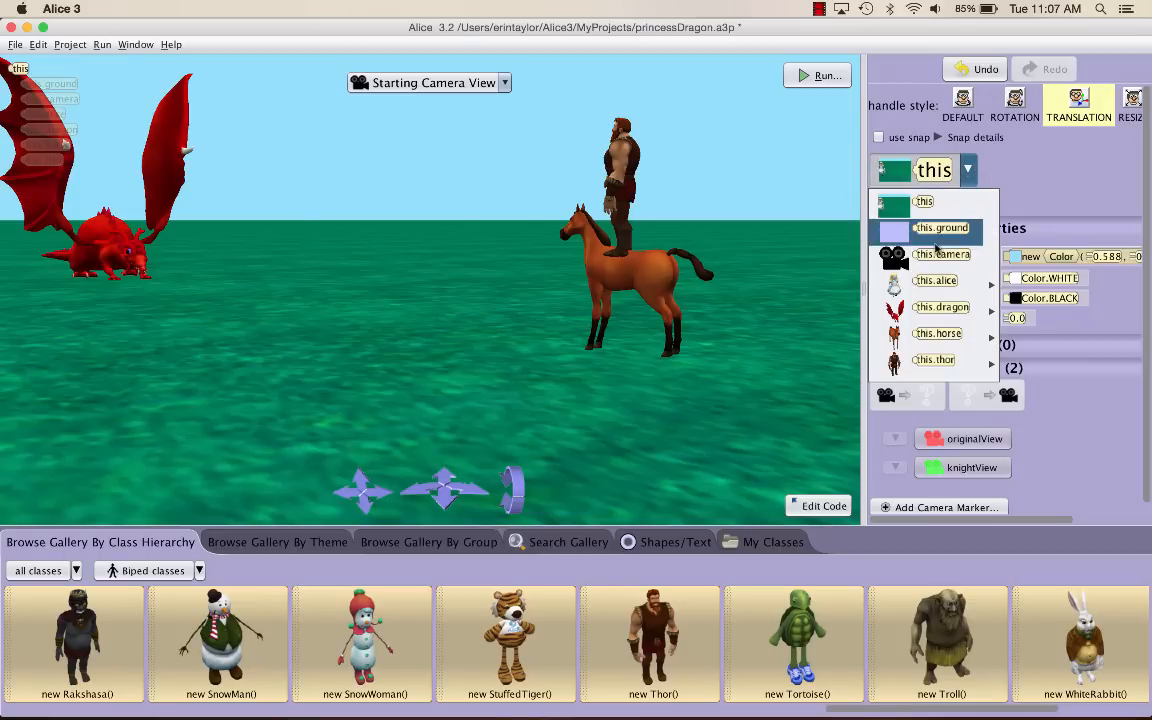
- Select this.camera and move it to the originalView camera marker
click(940, 252)
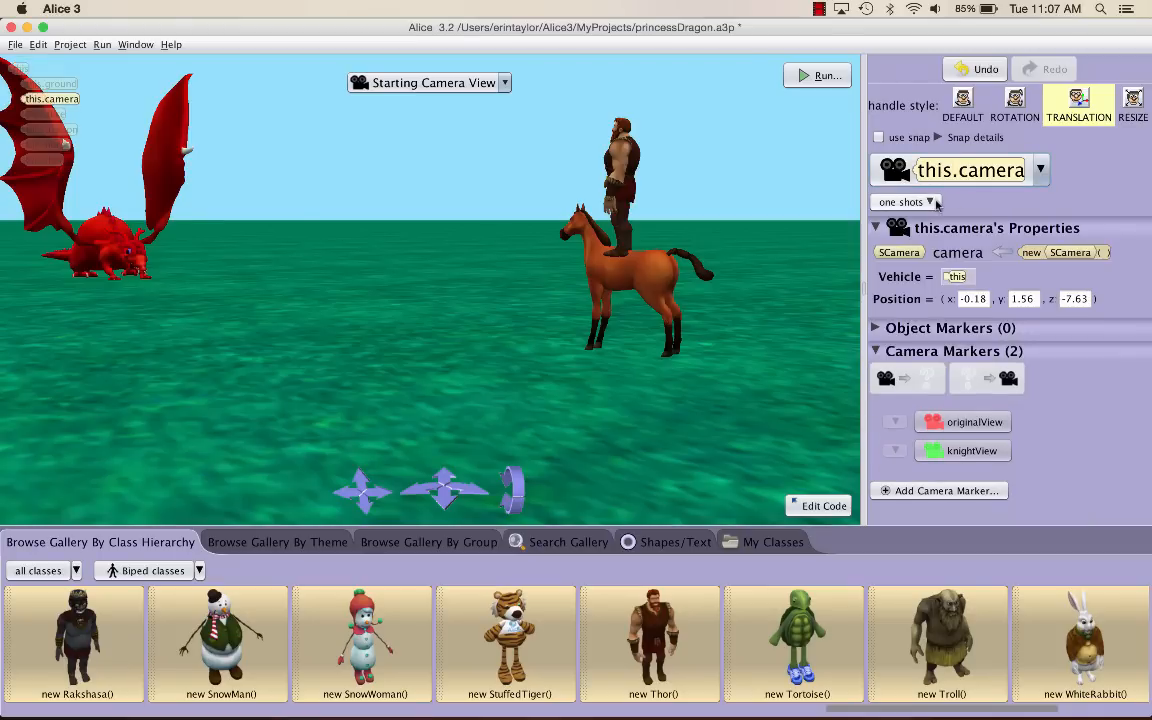
click(904, 202)
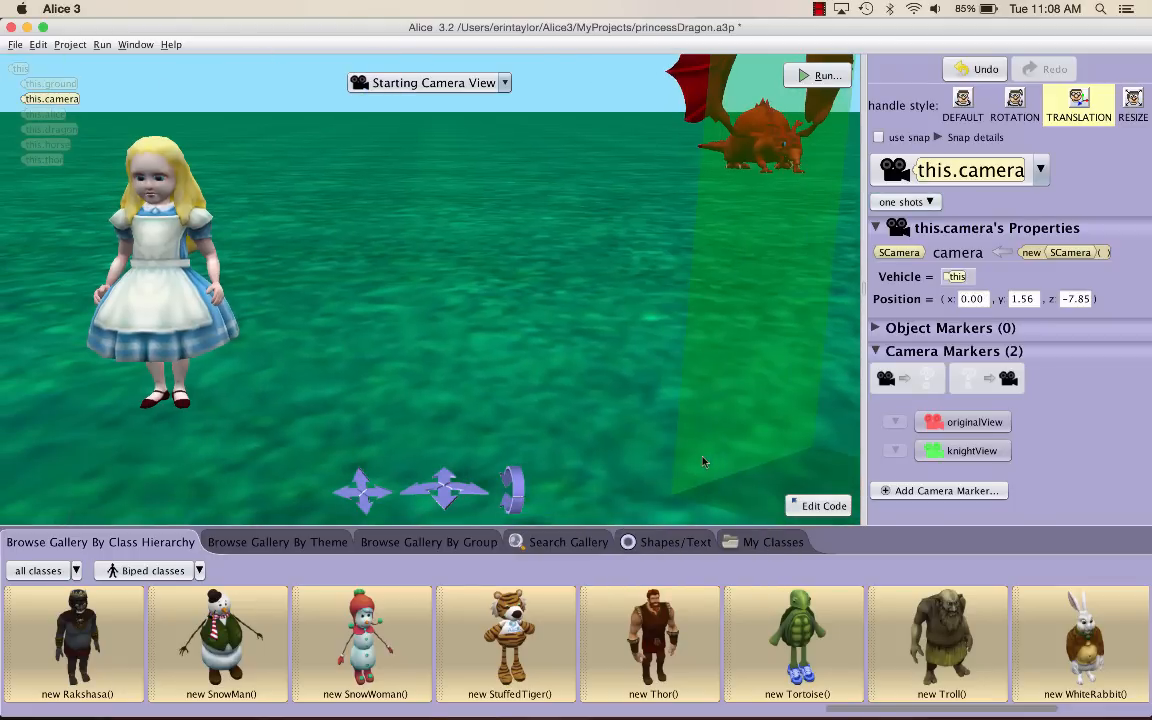
mouse_move(624, 388)
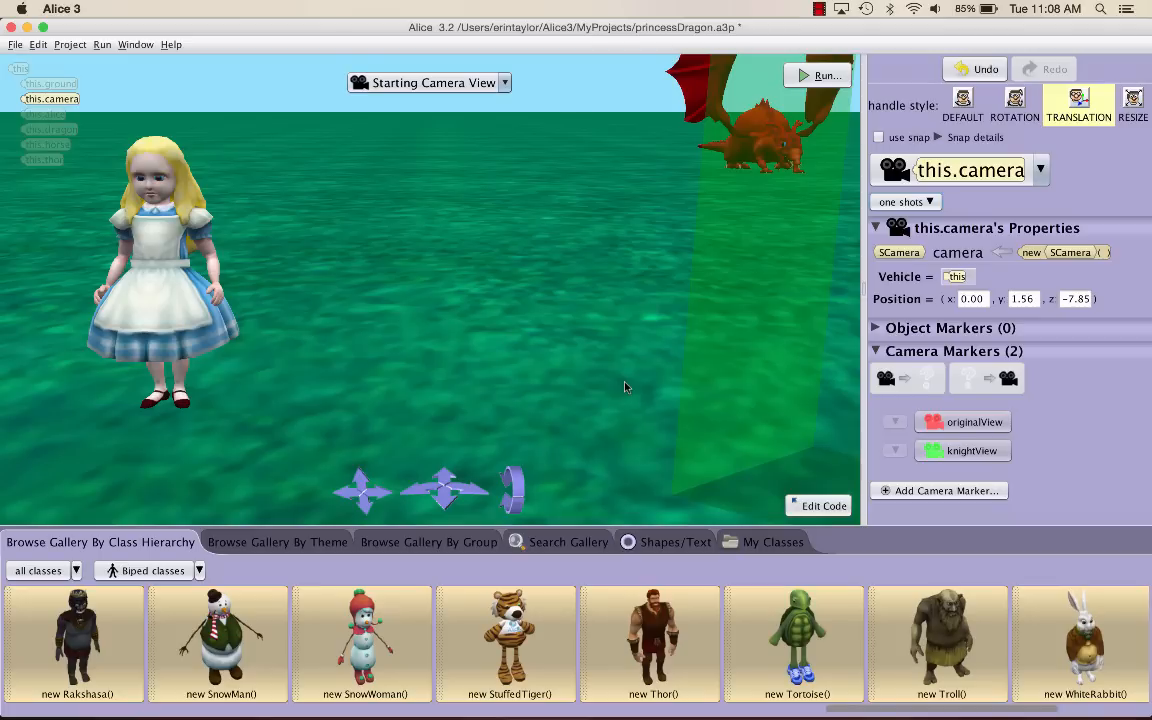